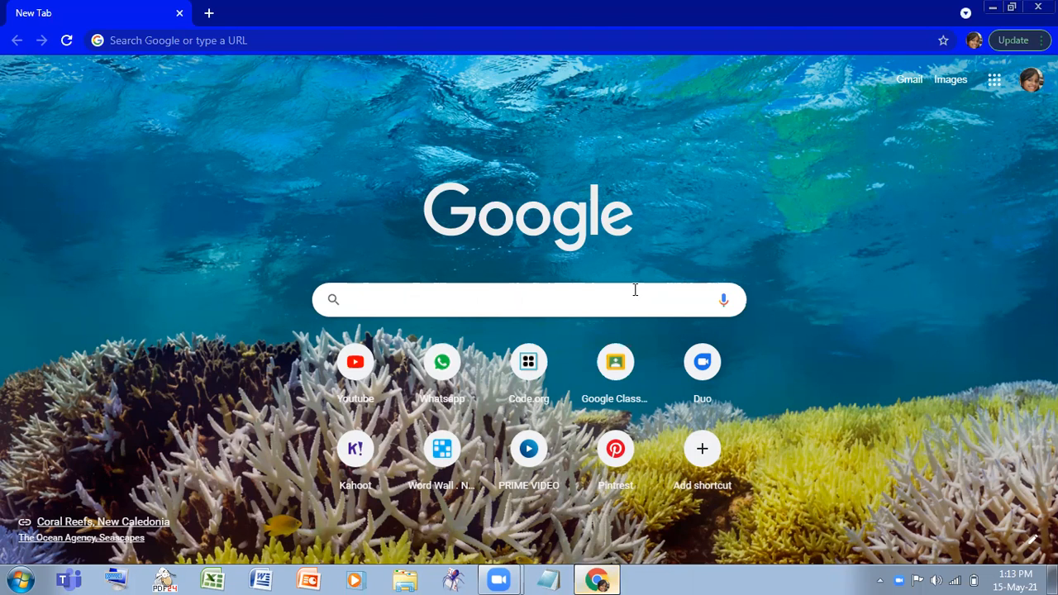
Search for Code.org from the new tab to reach its homepage.
{"action": "type", "text": "Co"}
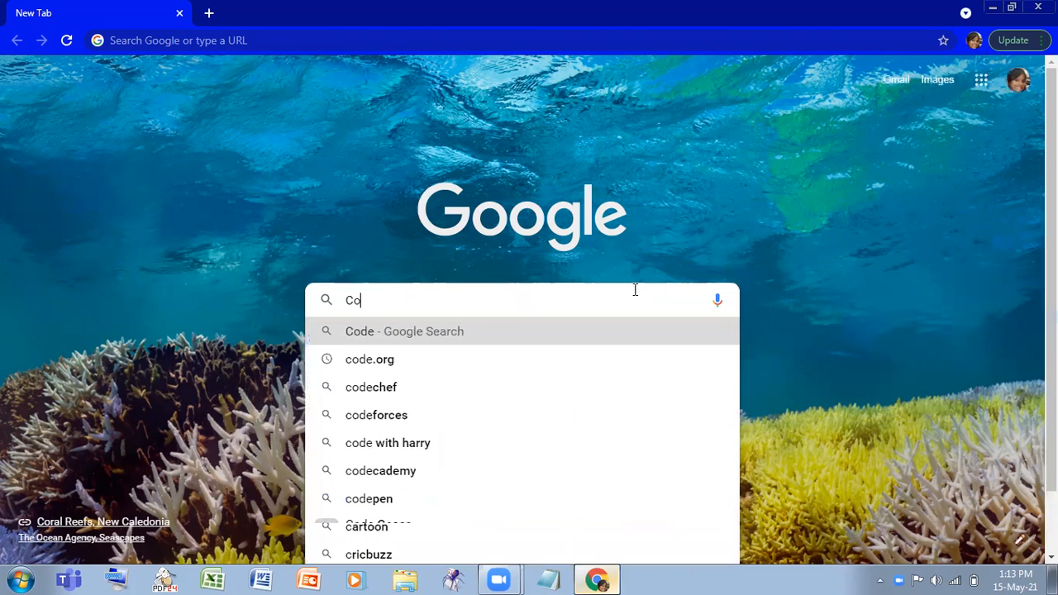
{"action": "type", "text": "de.o"}
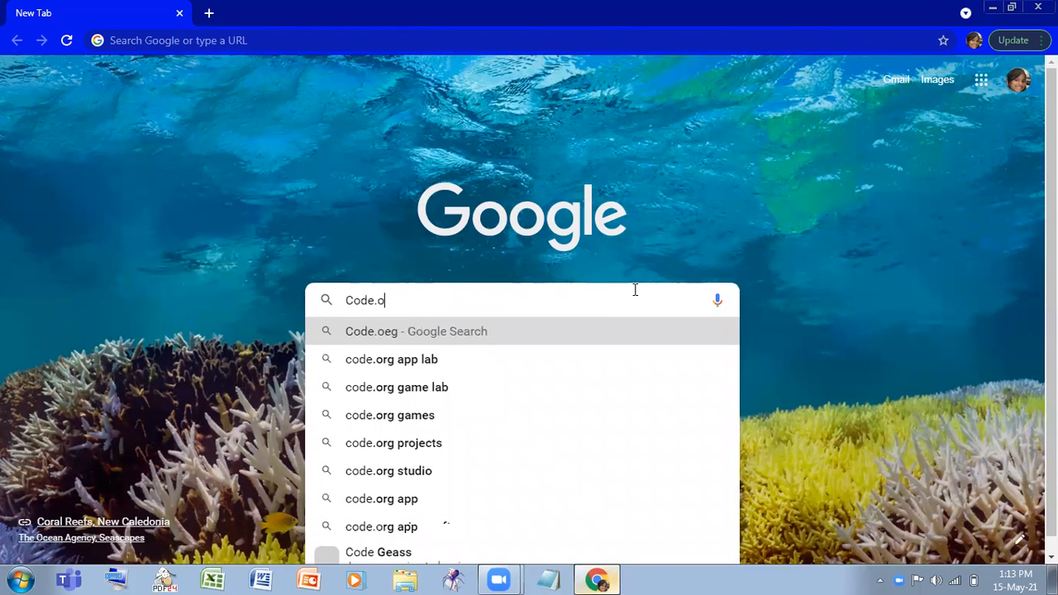
{"action": "type", "text": "rg"}
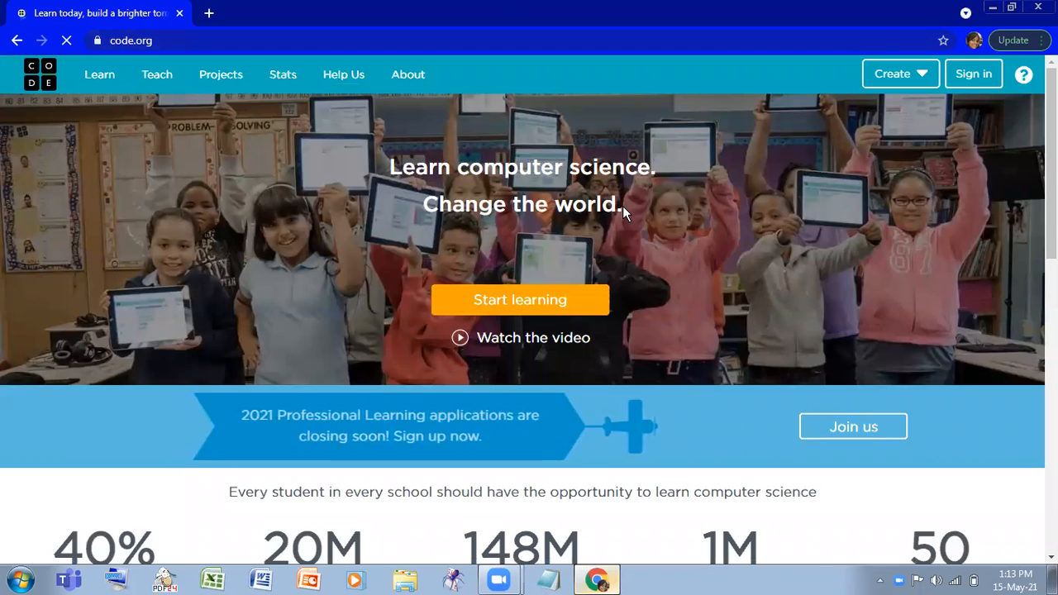
Scroll through the Code.org home page, then head to Sign in.
{"action": "scroll", "scroll_direction": "down", "scroll_amount": 3}
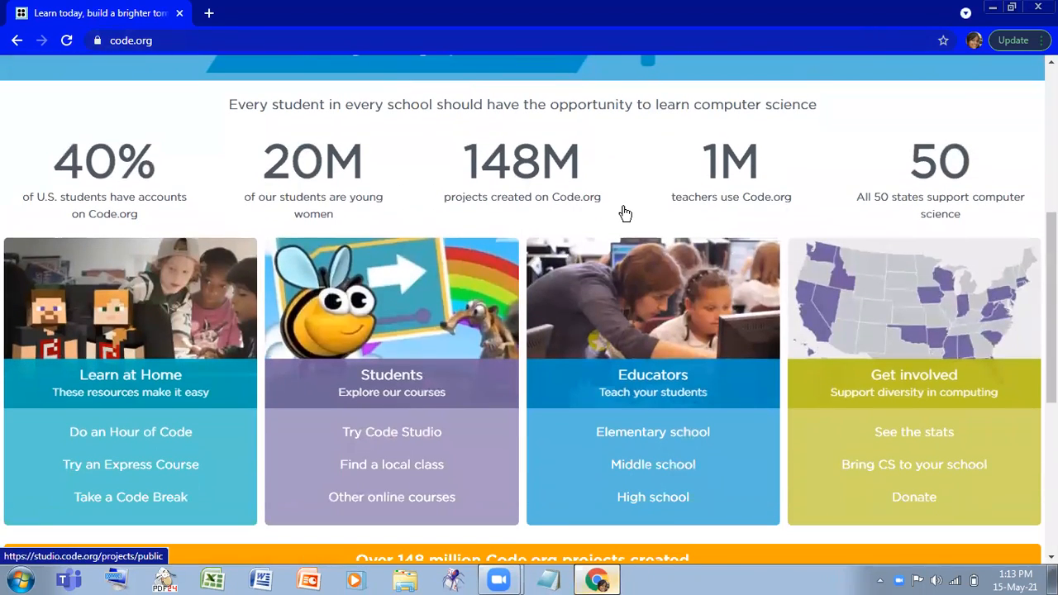
{"action": "scroll", "scroll_direction": "up", "scroll_amount": 3}
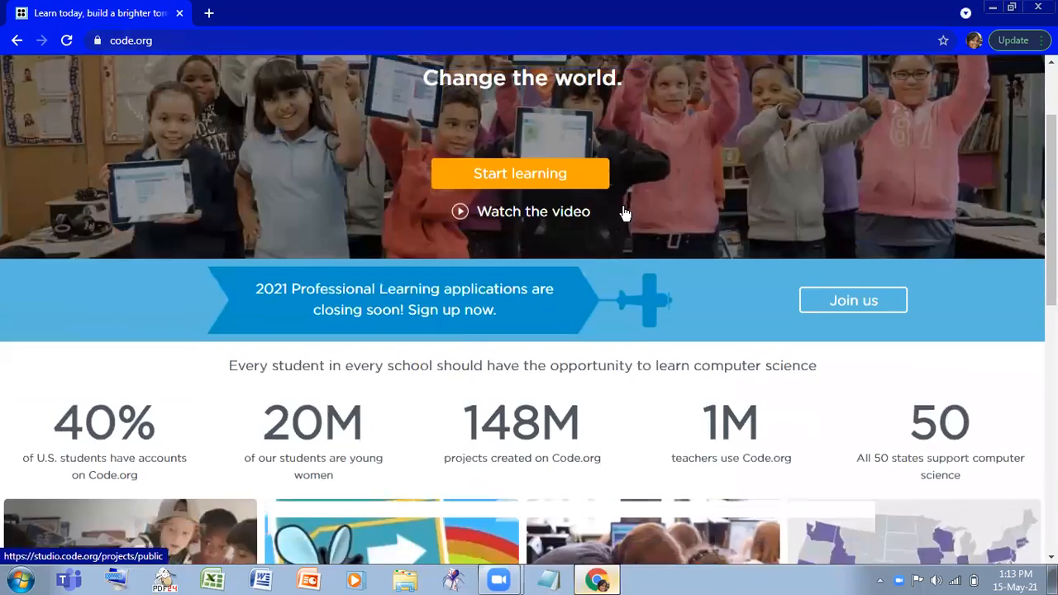
{"action": "scroll", "scroll_direction": "up", "scroll_amount": 3}
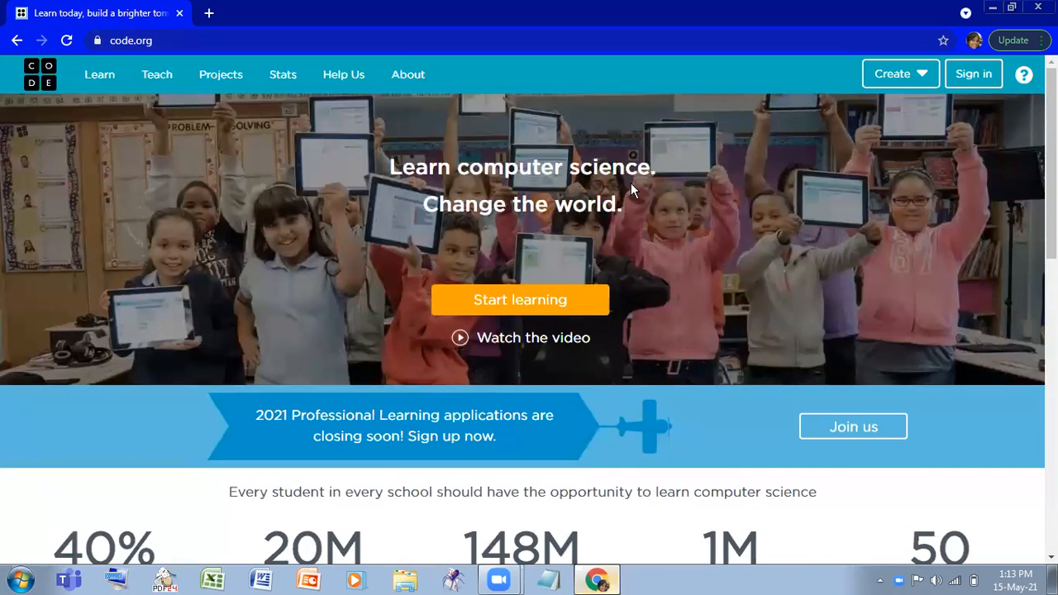
{"action": "scroll", "scroll_direction": "down", "scroll_amount": 3}
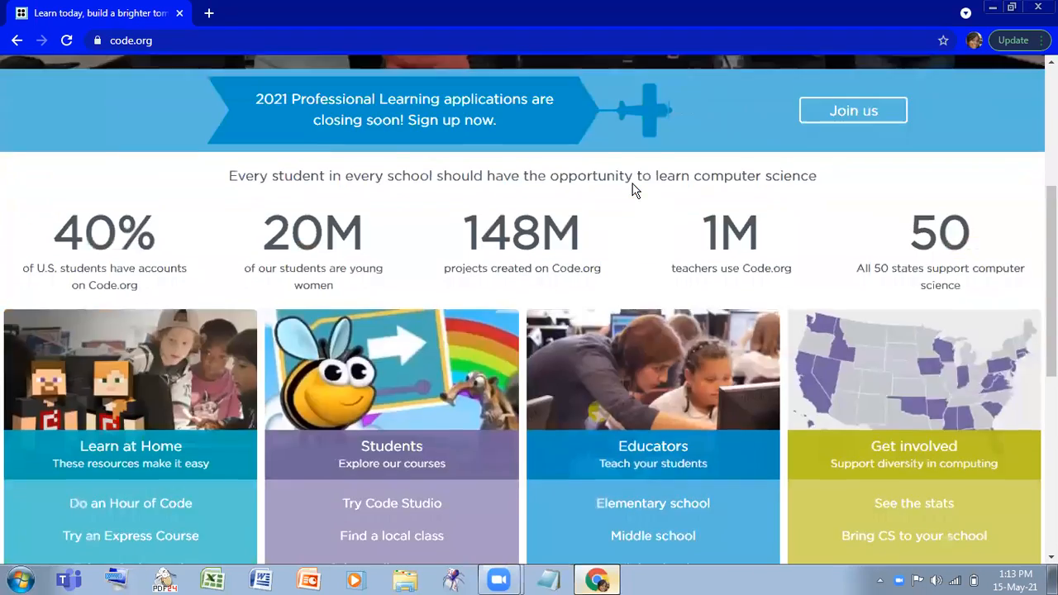
{"action": "scroll", "scroll_direction": "up", "scroll_amount": 3}
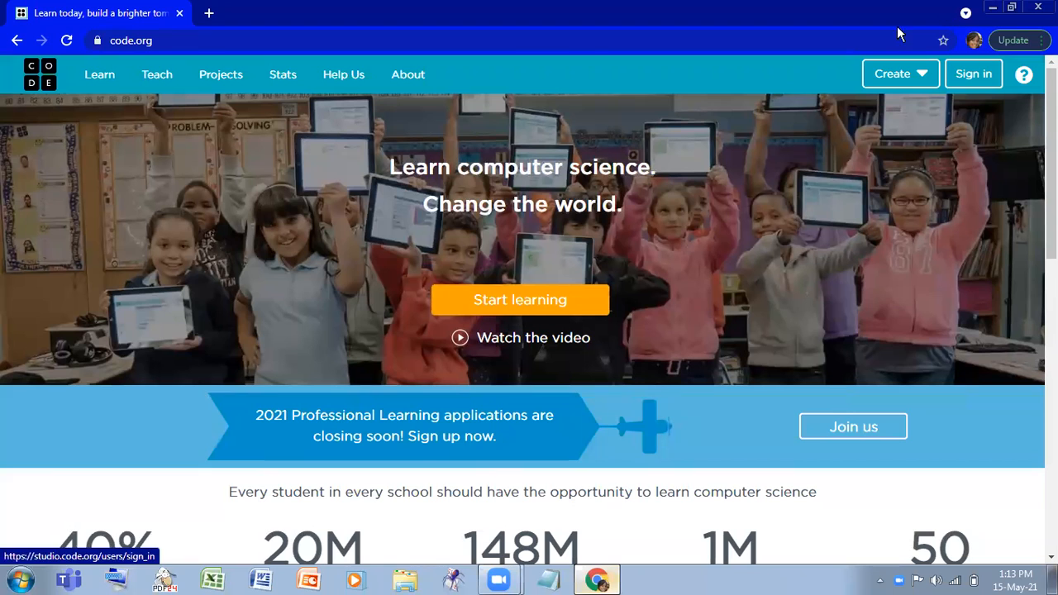
{"action": "left_click", "coordinate": [973, 73]}
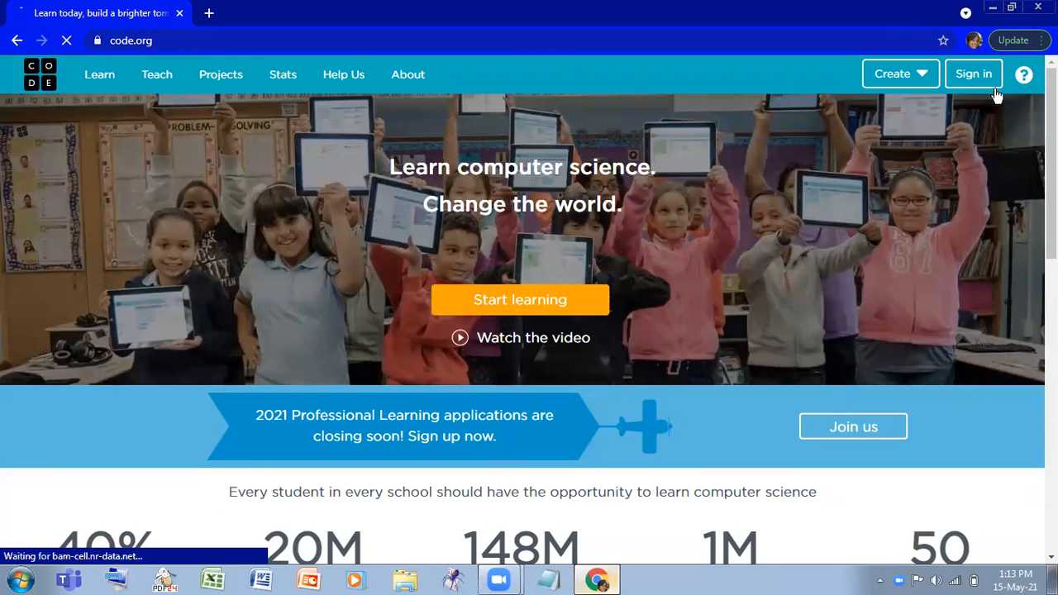
Sign in to Code.org with the Google account, landing on the dashboard.
{"action": "left_click", "coordinate": [972, 73]}
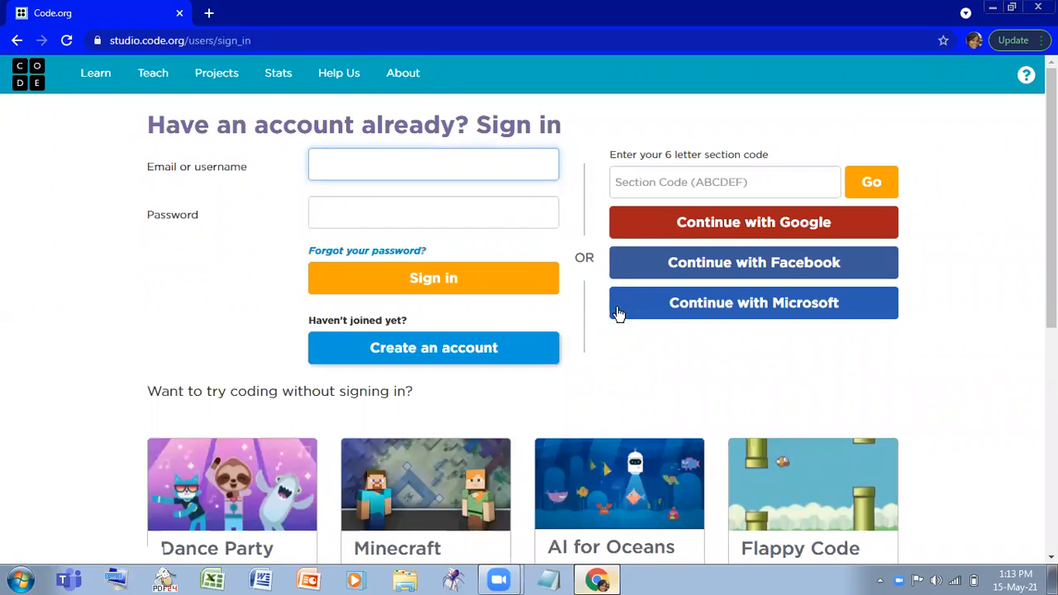
{"action": "mouse_move", "coordinate": [787, 240]}
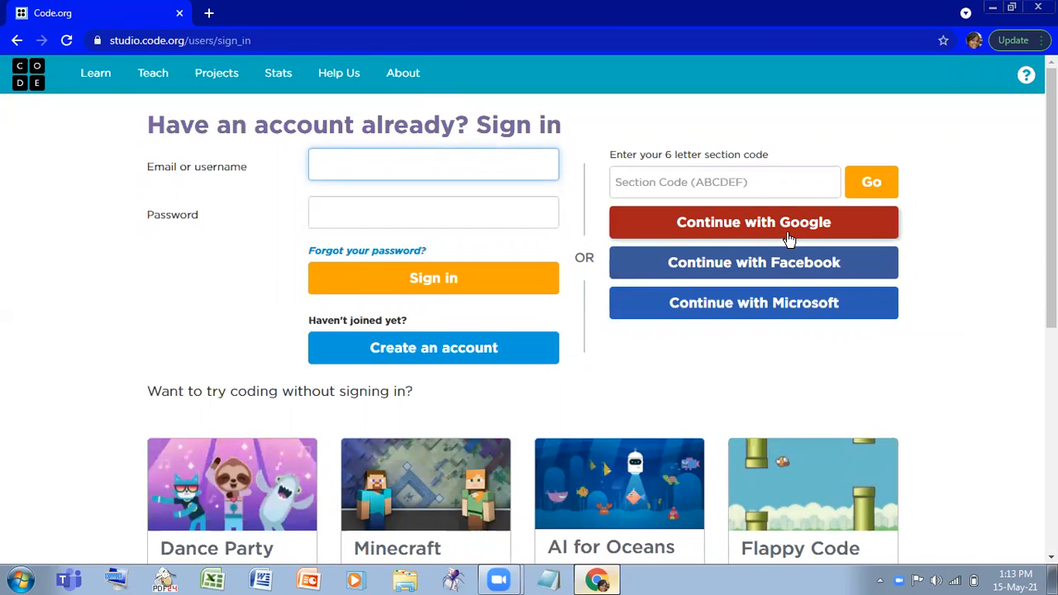
{"action": "mouse_move", "coordinate": [873, 281]}
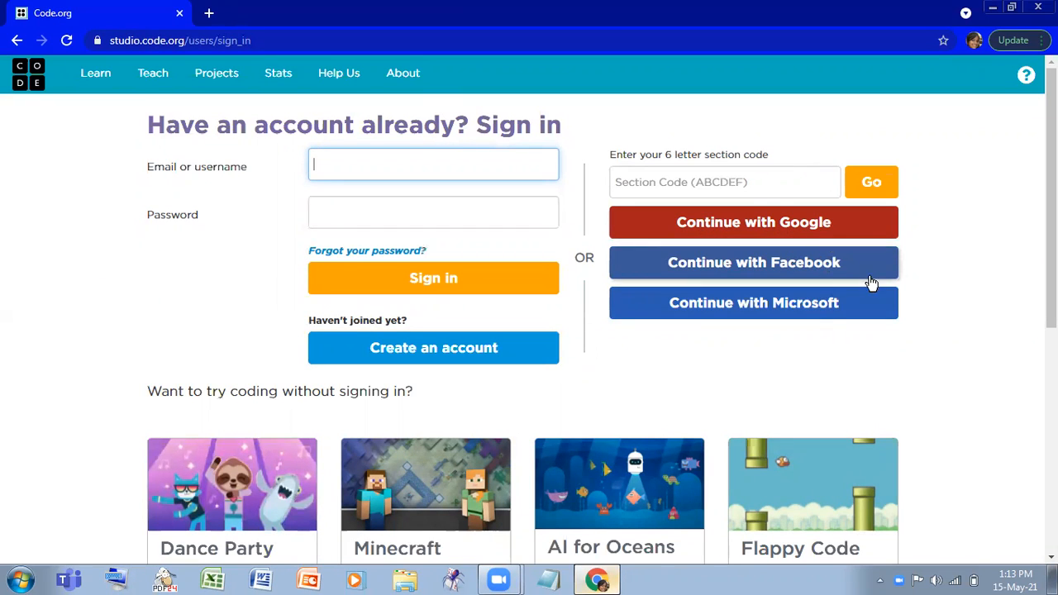
{"action": "mouse_move", "coordinate": [826, 228]}
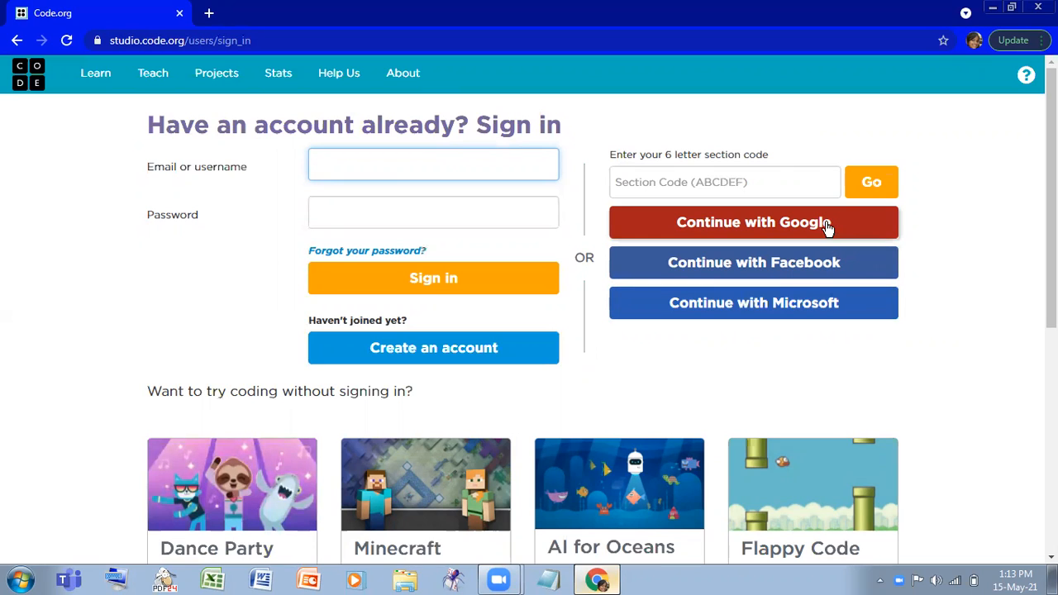
{"action": "left_click", "coordinate": [754, 222]}
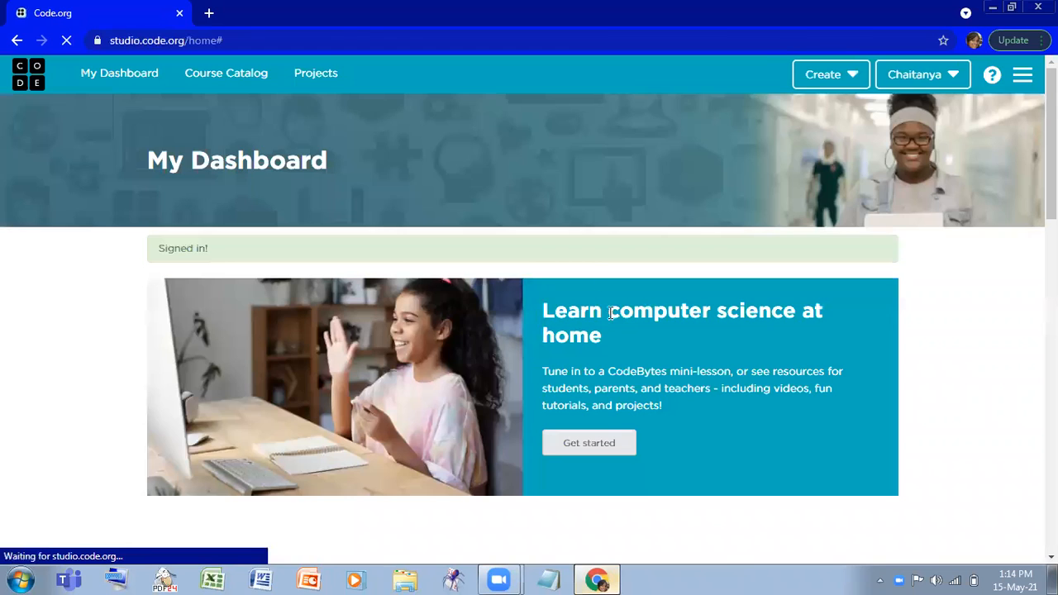
{"action": "scroll", "scroll_direction": "down", "scroll_amount": 3}
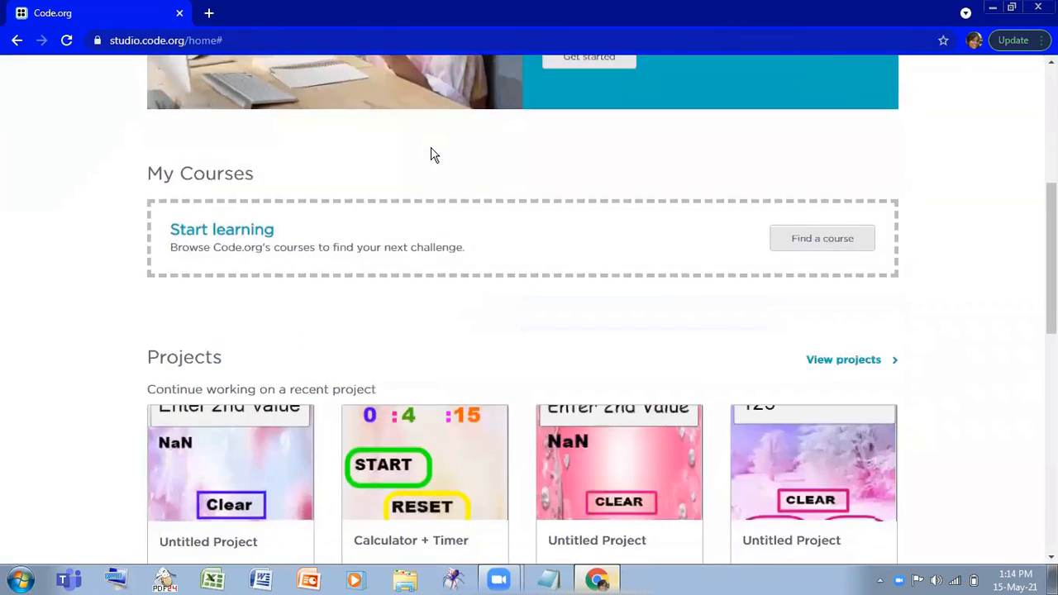
{"action": "scroll", "scroll_direction": "down", "scroll_amount": 3}
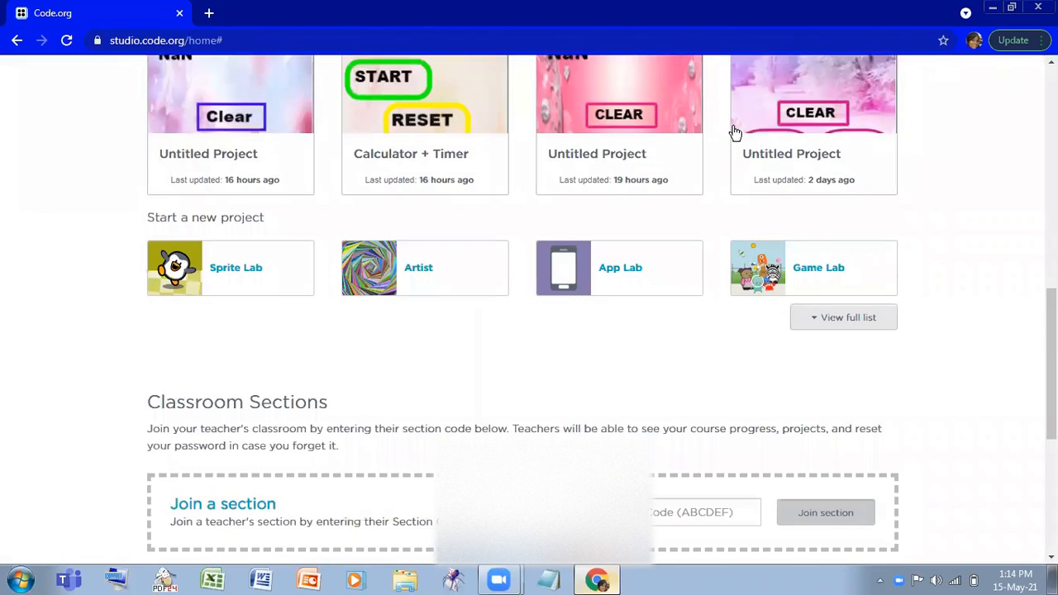
{"action": "scroll", "scroll_direction": "down", "scroll_amount": 3}
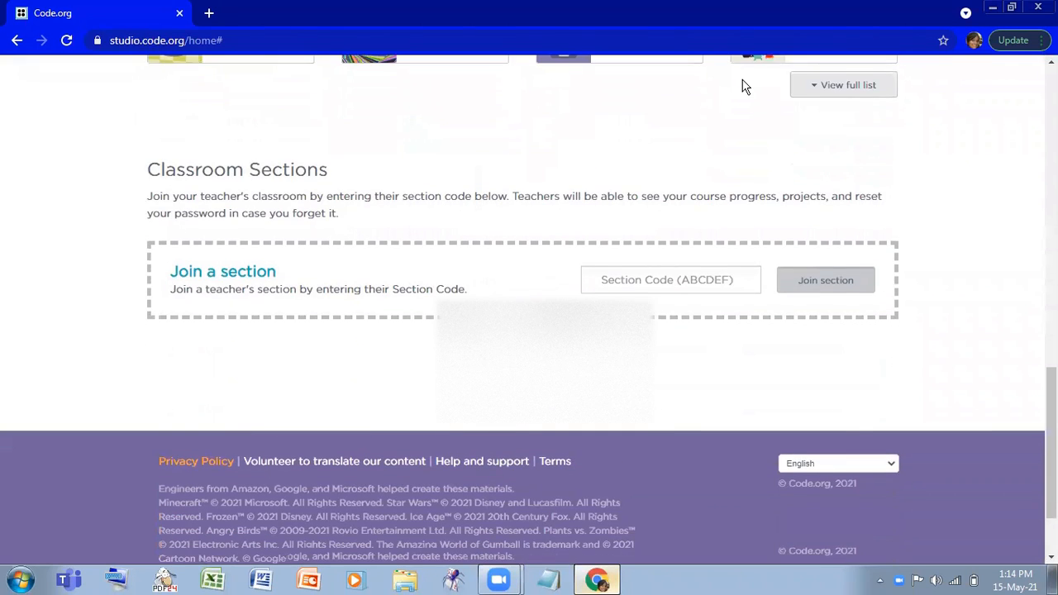
{"action": "scroll", "scroll_direction": "up", "scroll_amount": 3}
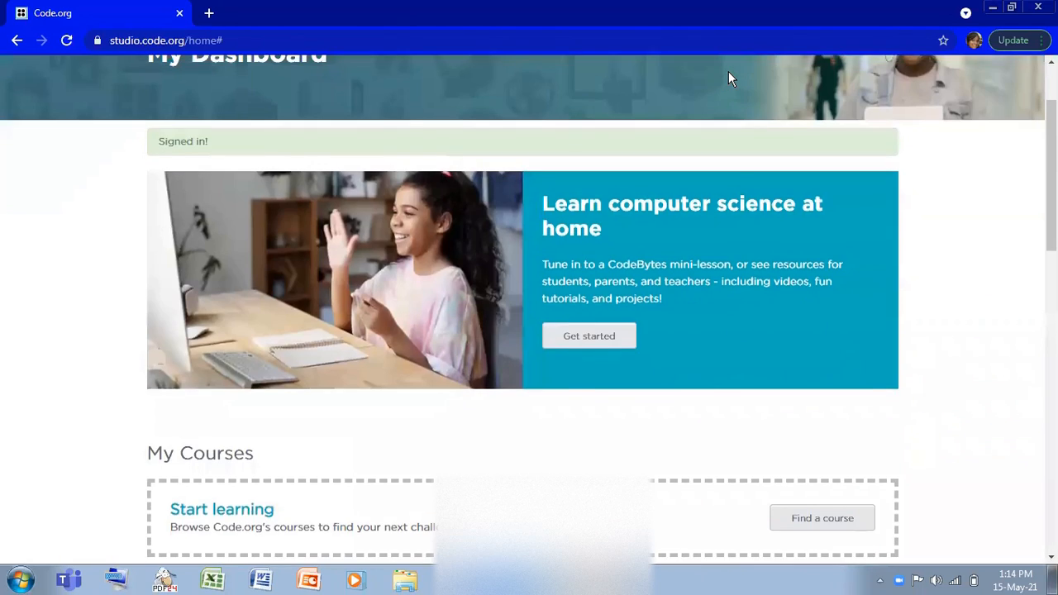
Reach the account details form via the account menu's Account settings.
{"action": "left_click", "coordinate": [923, 74]}
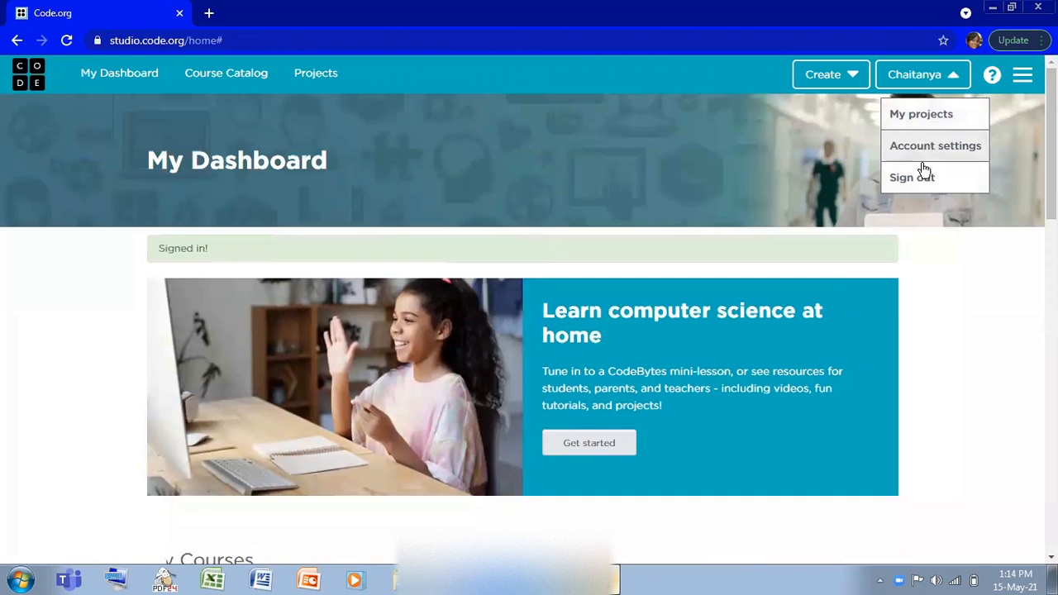
{"action": "left_click", "coordinate": [936, 145]}
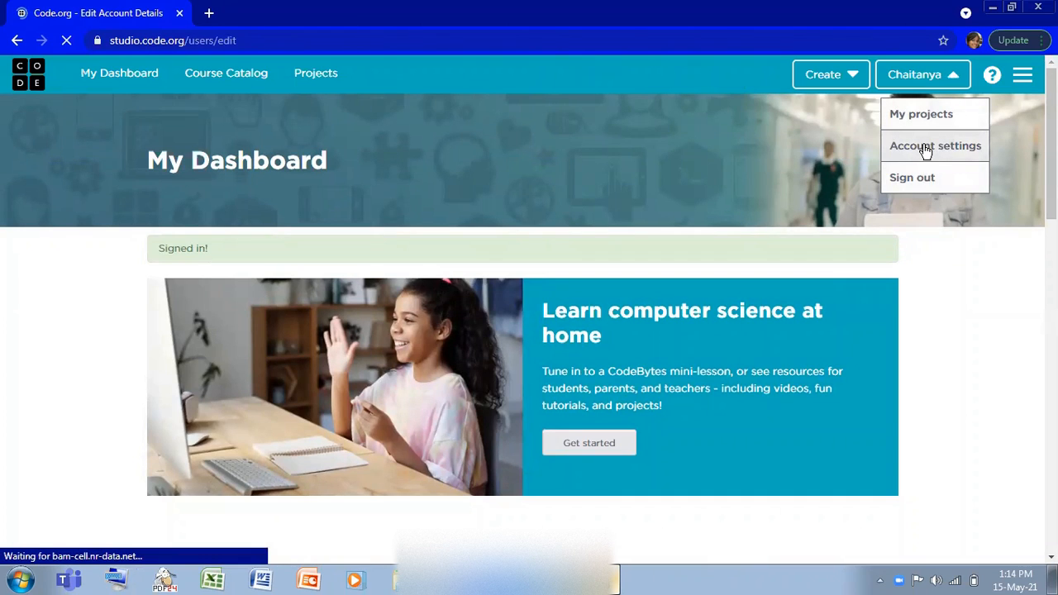
{"action": "left_click", "coordinate": [936, 146]}
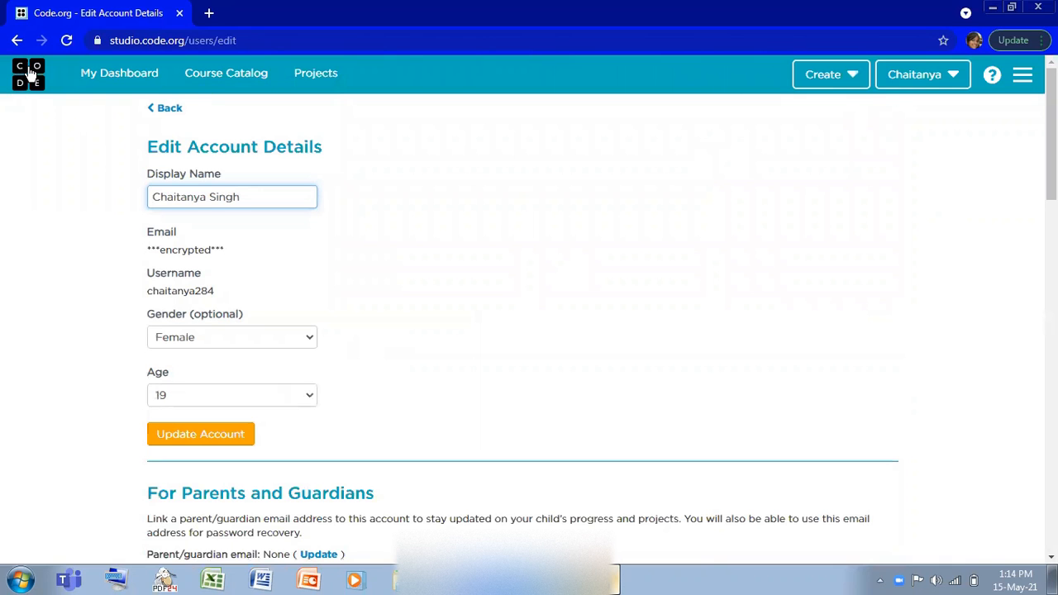
{"action": "mouse_move", "coordinate": [400, 202]}
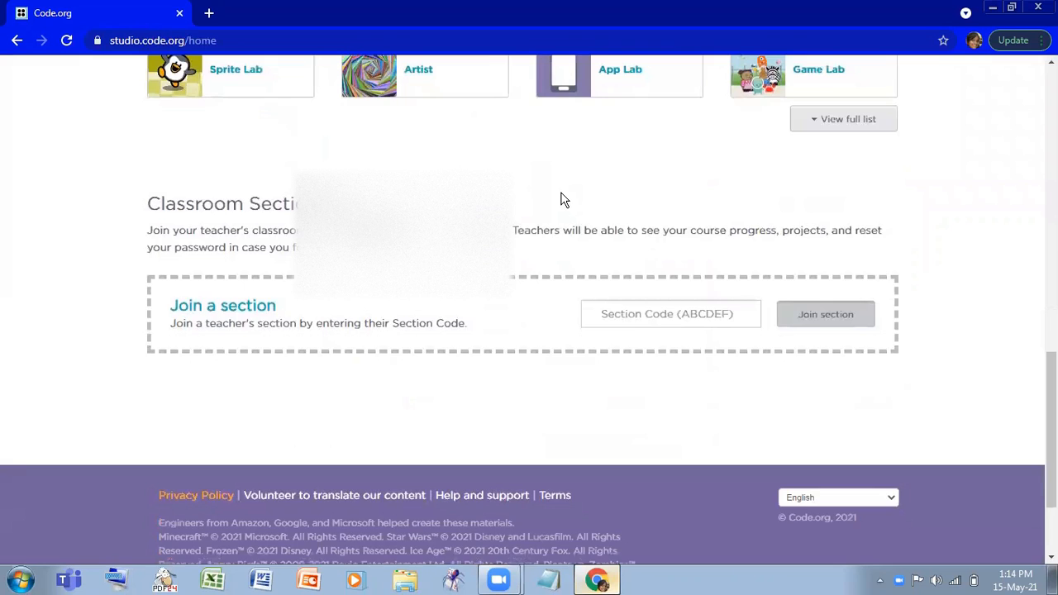
{"action": "scroll", "scroll_direction": "up", "scroll_amount": 3}
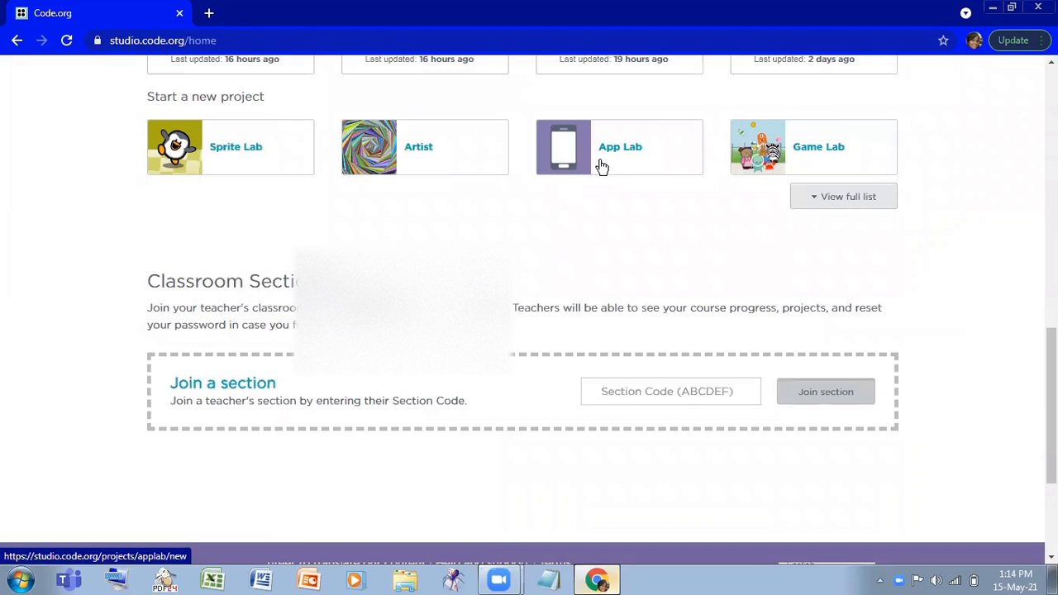
{"action": "mouse_move", "coordinate": [835, 198]}
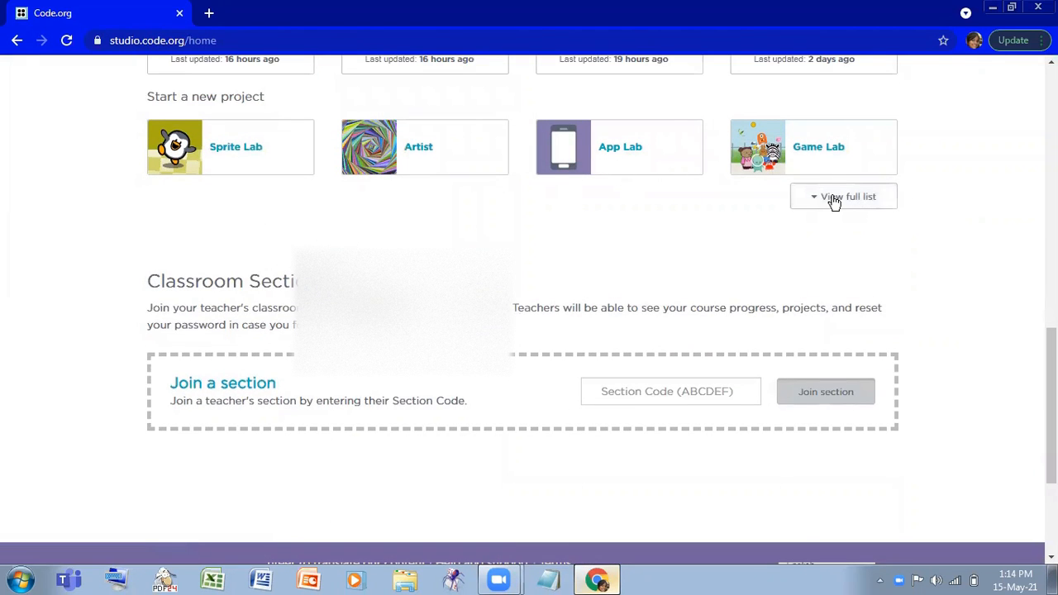
{"action": "scroll", "scroll_direction": "up", "scroll_amount": 3}
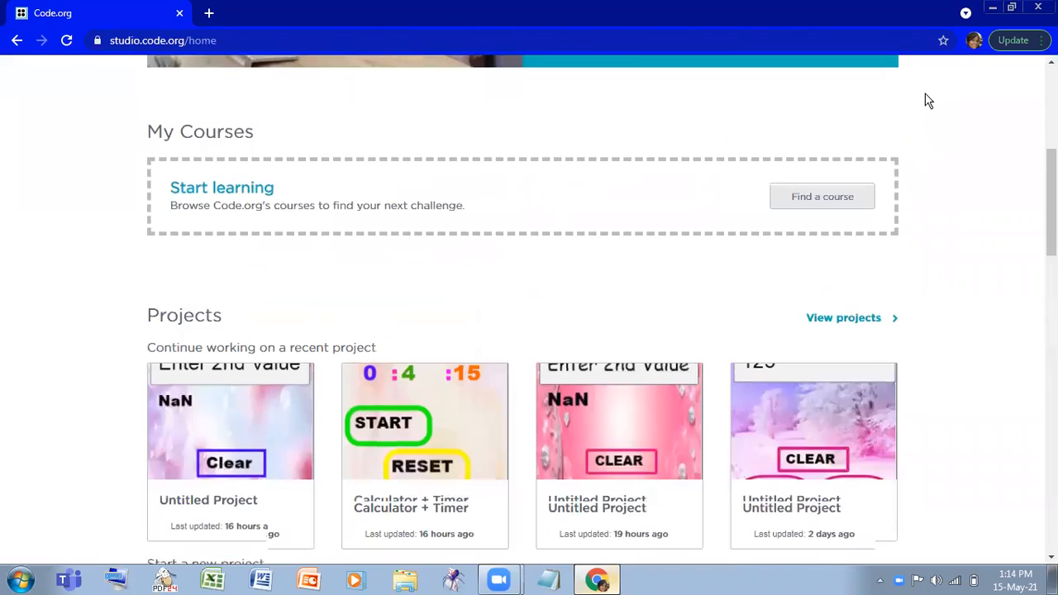
Keep the Age dropdown at 12 and update the account, showing a success confirmation.
{"action": "left_click", "coordinate": [923, 74]}
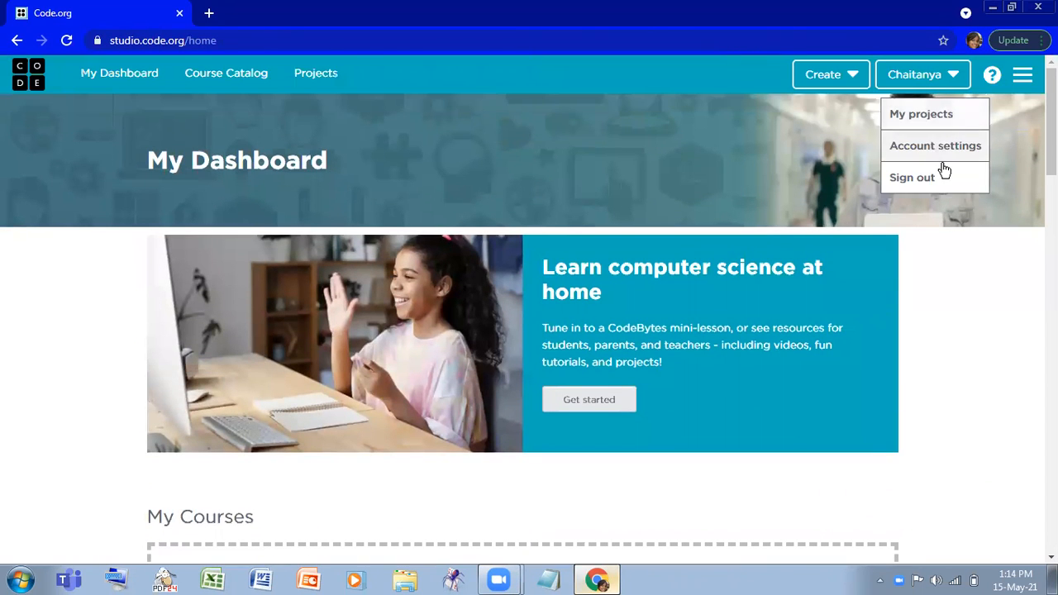
{"action": "mouse_move", "coordinate": [463, 278]}
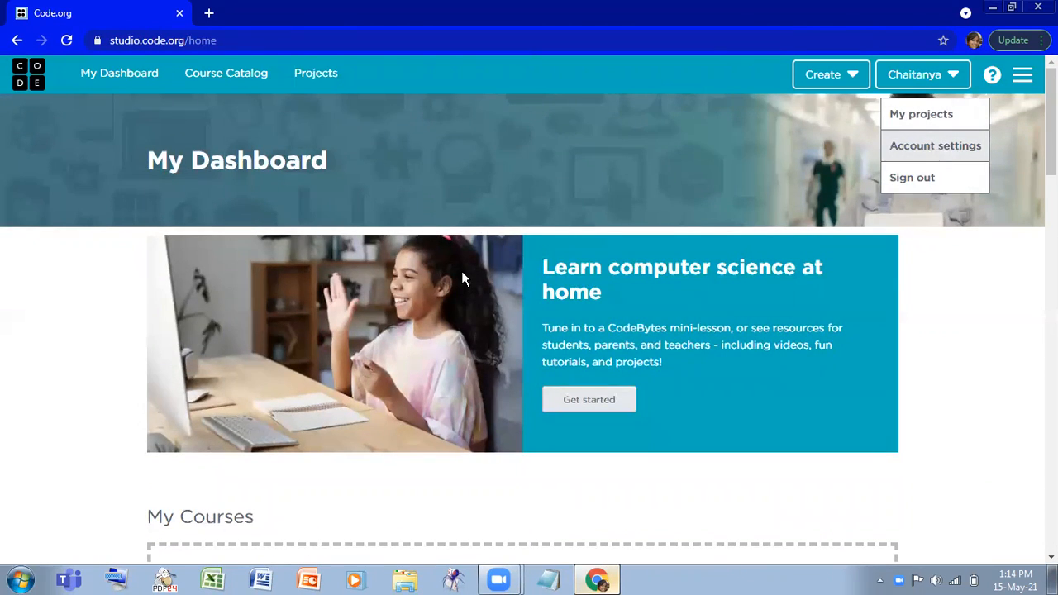
{"action": "left_click", "coordinate": [936, 146]}
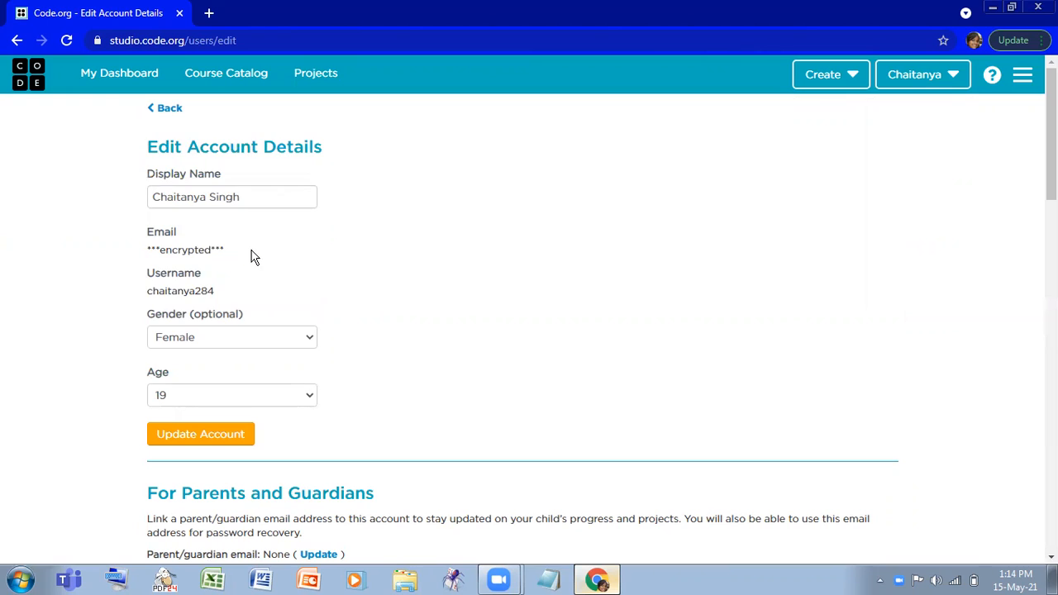
{"action": "left_click", "coordinate": [232, 394]}
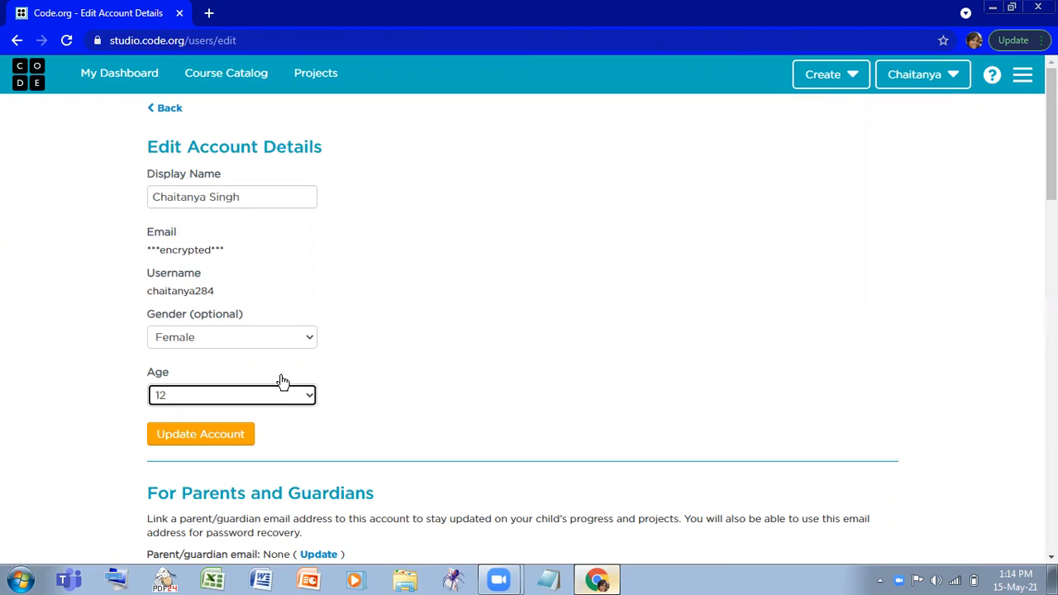
{"action": "left_click", "coordinate": [232, 394]}
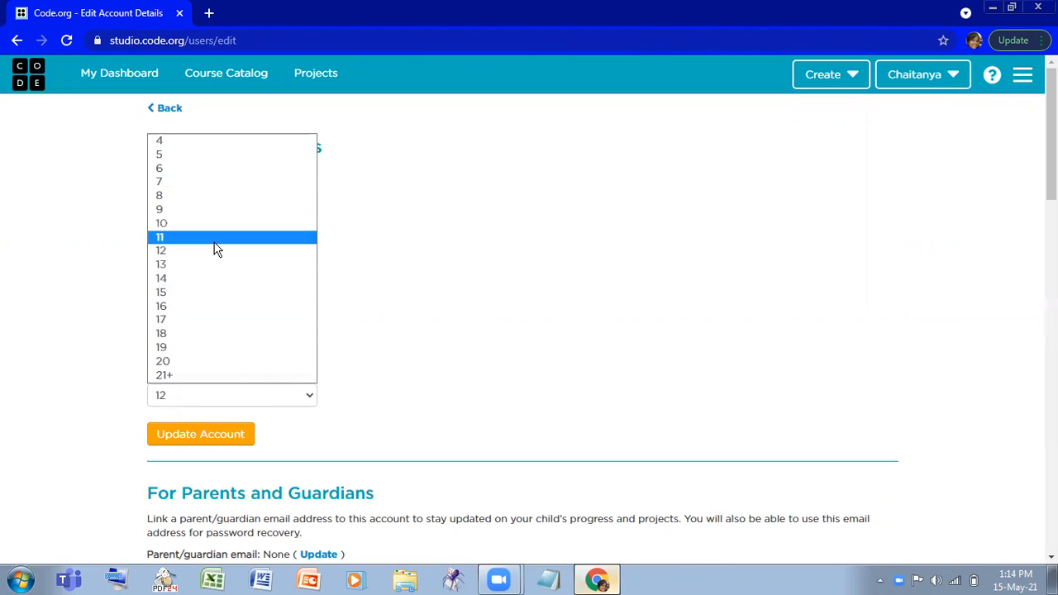
{"action": "left_click", "coordinate": [160, 250]}
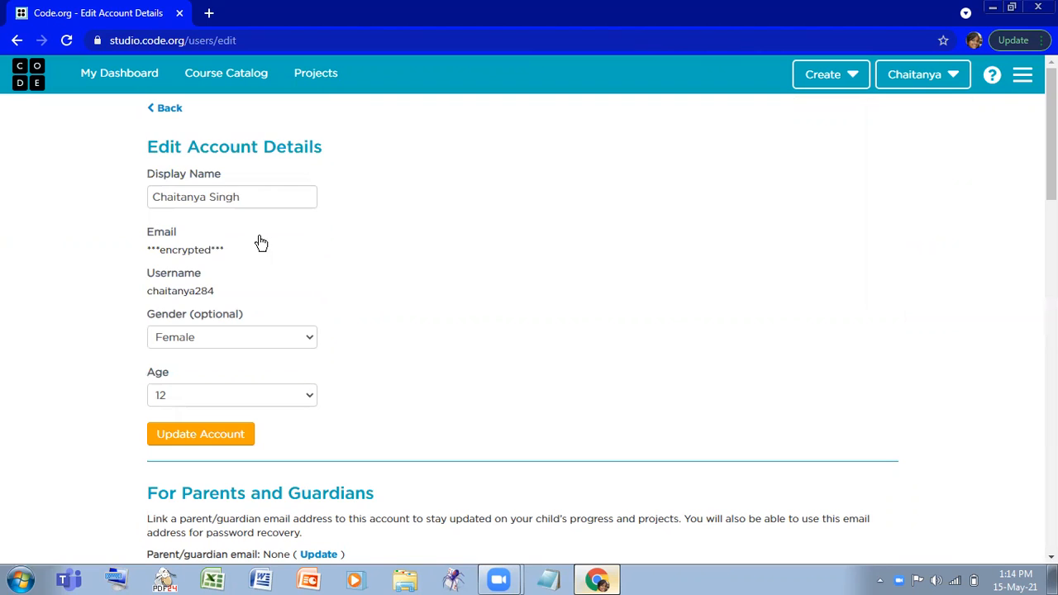
{"action": "left_click", "coordinate": [200, 433]}
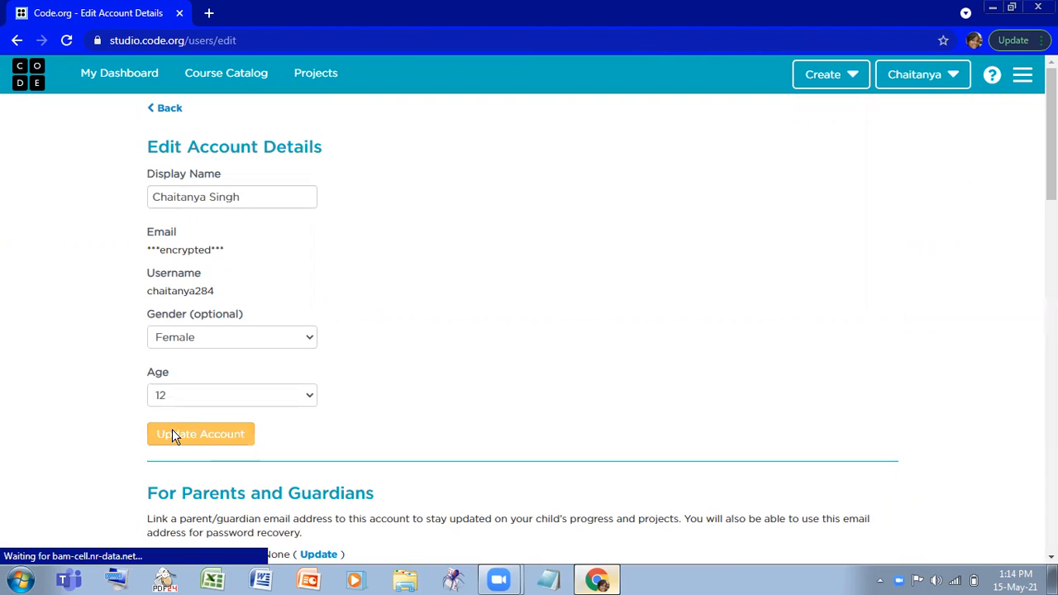
{"action": "left_click", "coordinate": [200, 433]}
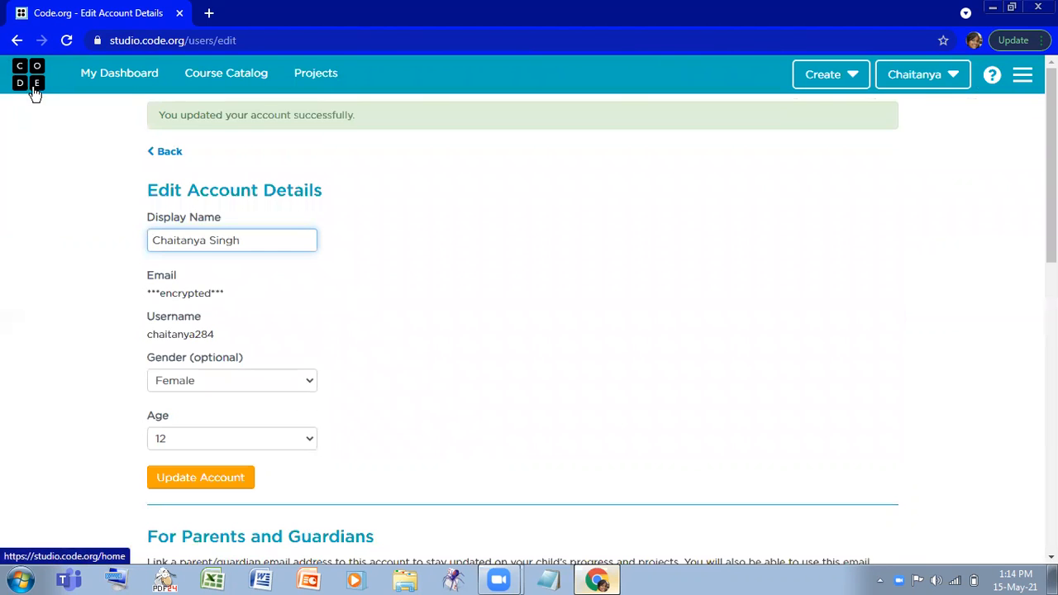
From the dashboard's Create menu, start an App Lab project and hit the age-restriction banner.
{"action": "left_click", "coordinate": [17, 40]}
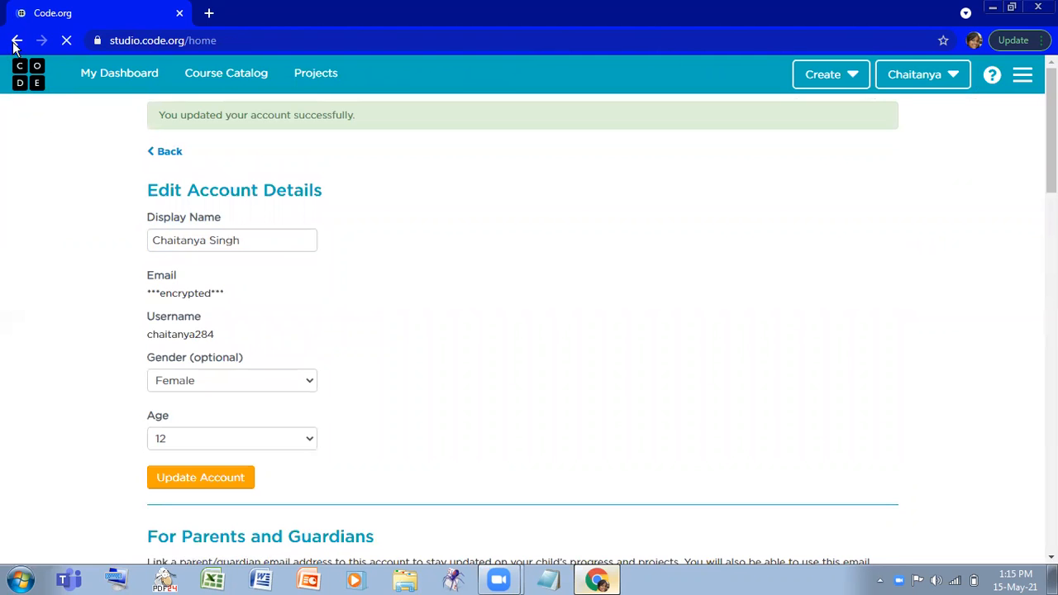
{"action": "left_click", "coordinate": [17, 40]}
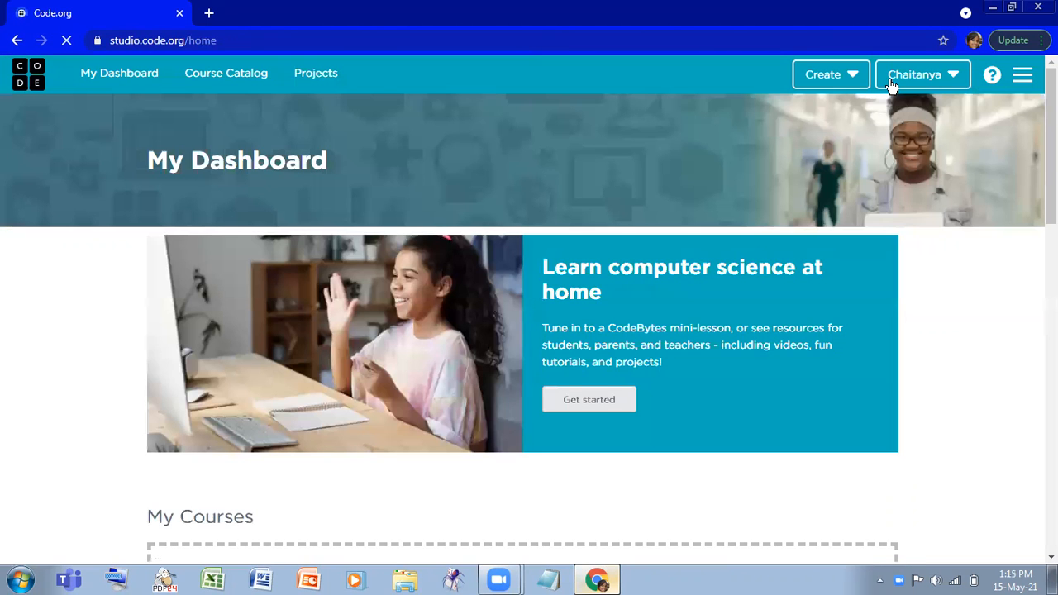
{"action": "left_click", "coordinate": [824, 74]}
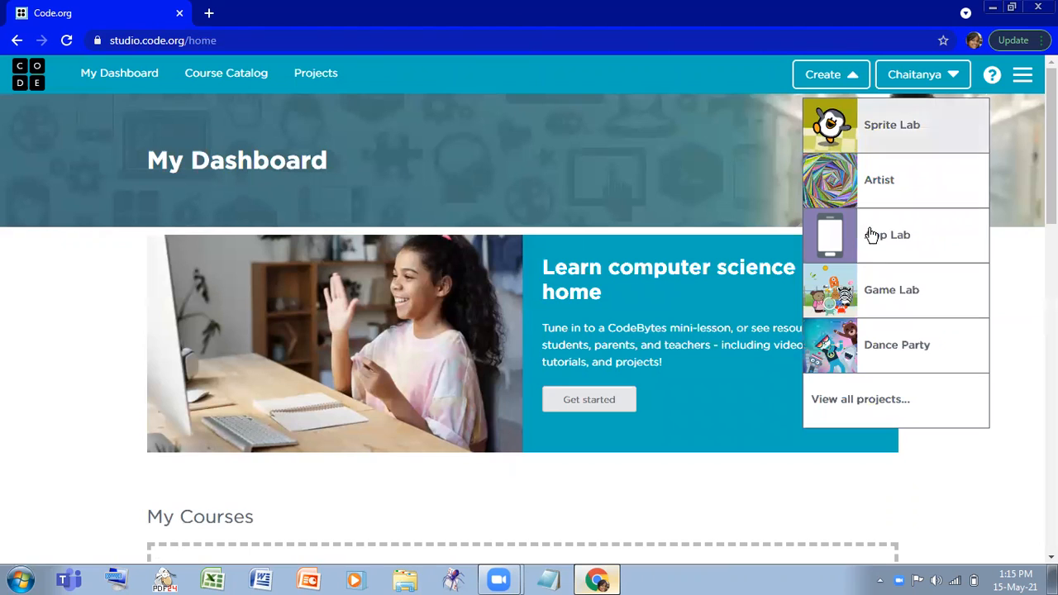
{"action": "mouse_move", "coordinate": [887, 235]}
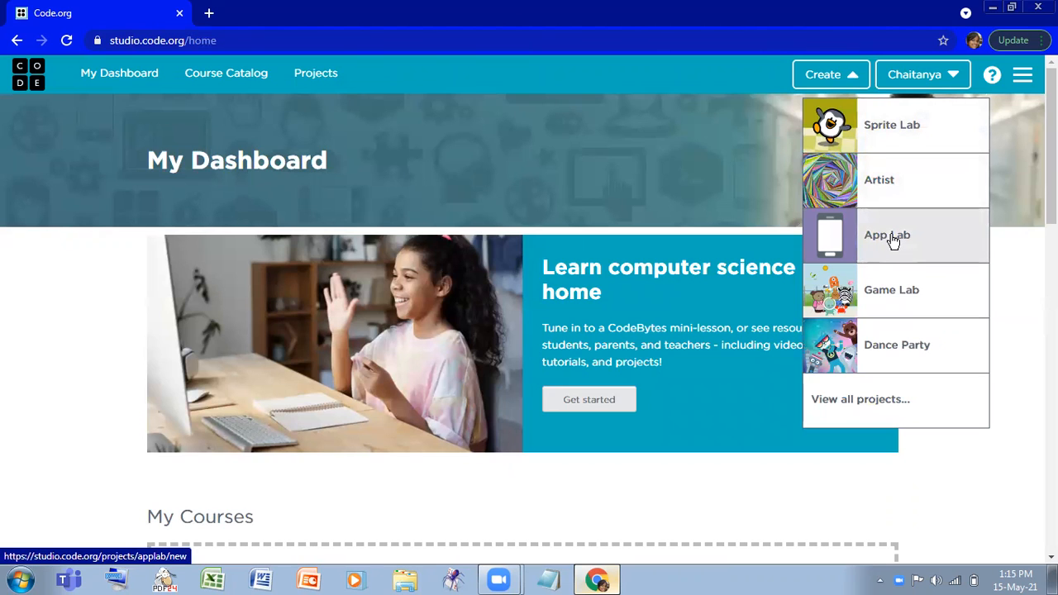
{"action": "left_click", "coordinate": [886, 234]}
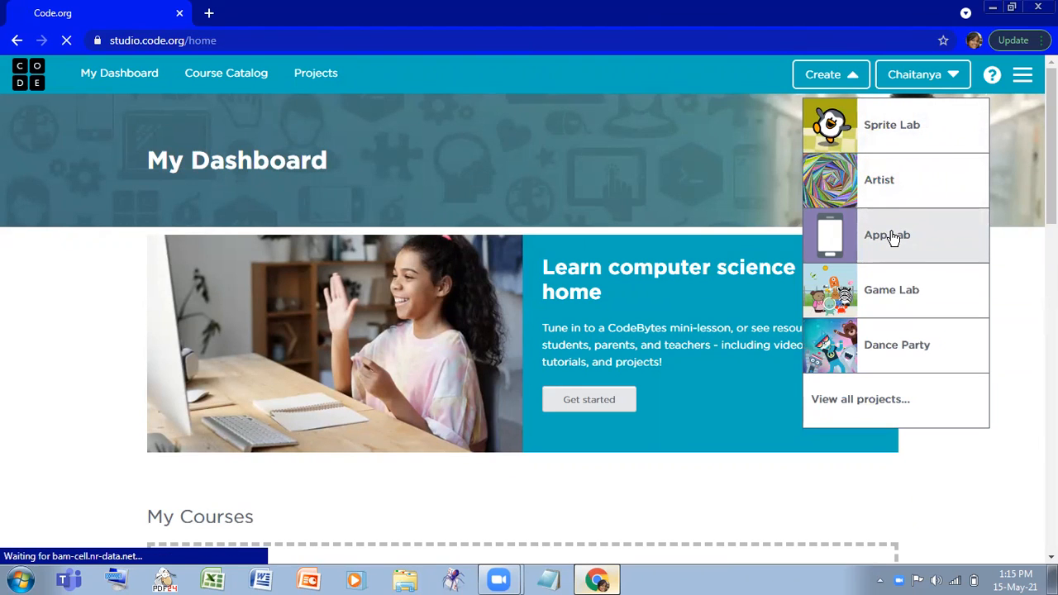
{"action": "left_click", "coordinate": [887, 235]}
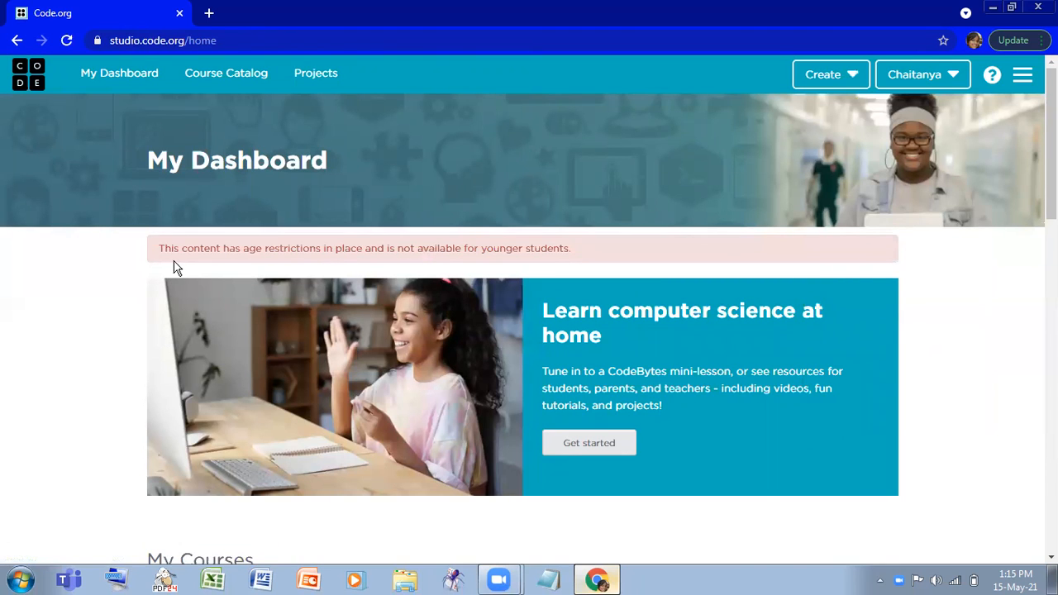
{"action": "mouse_move", "coordinate": [322, 263]}
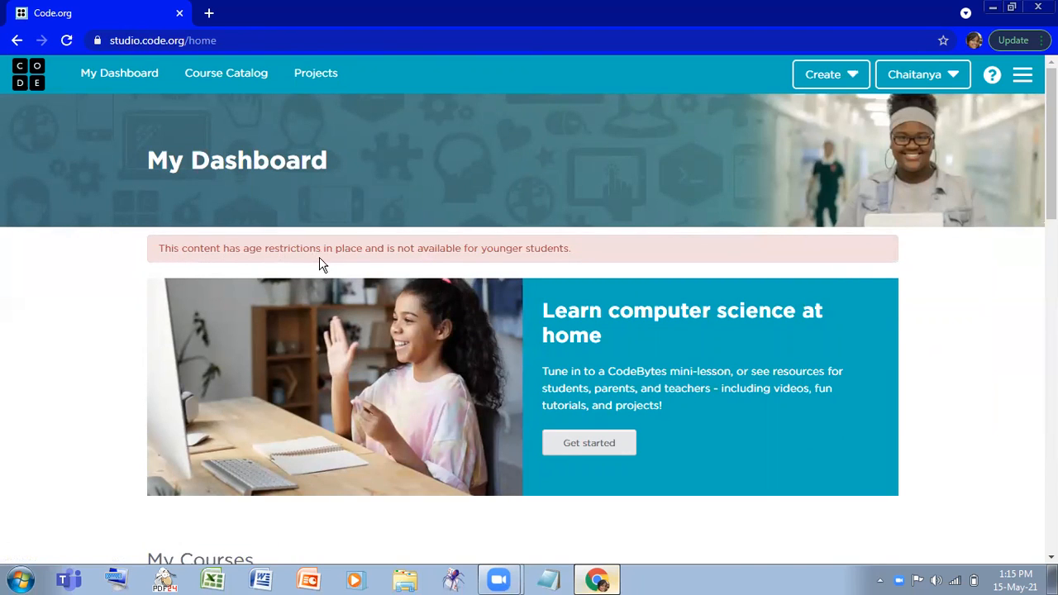
{"action": "mouse_move", "coordinate": [414, 266]}
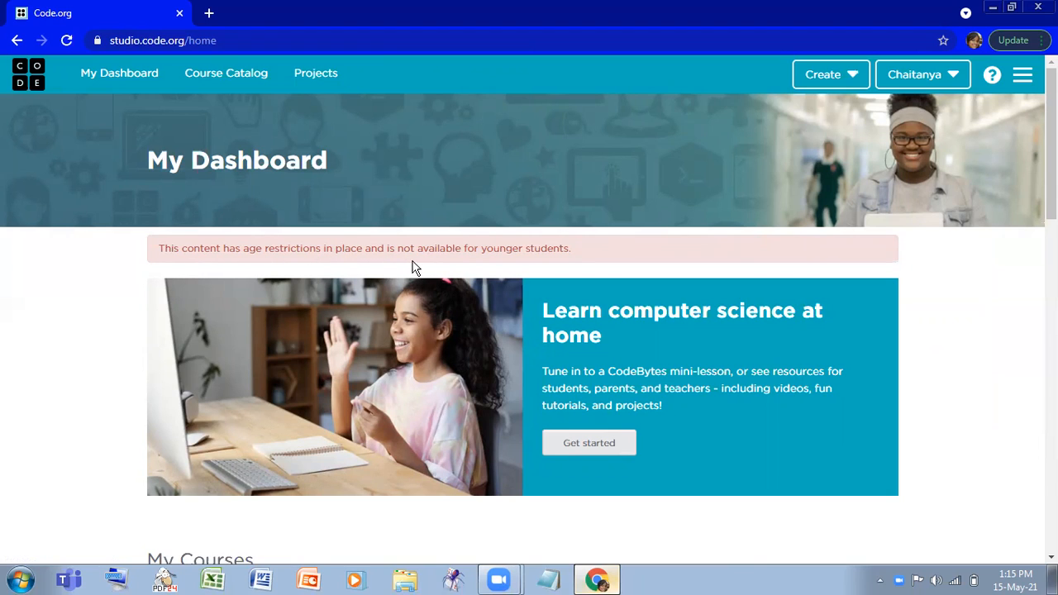
{"action": "mouse_move", "coordinate": [473, 254]}
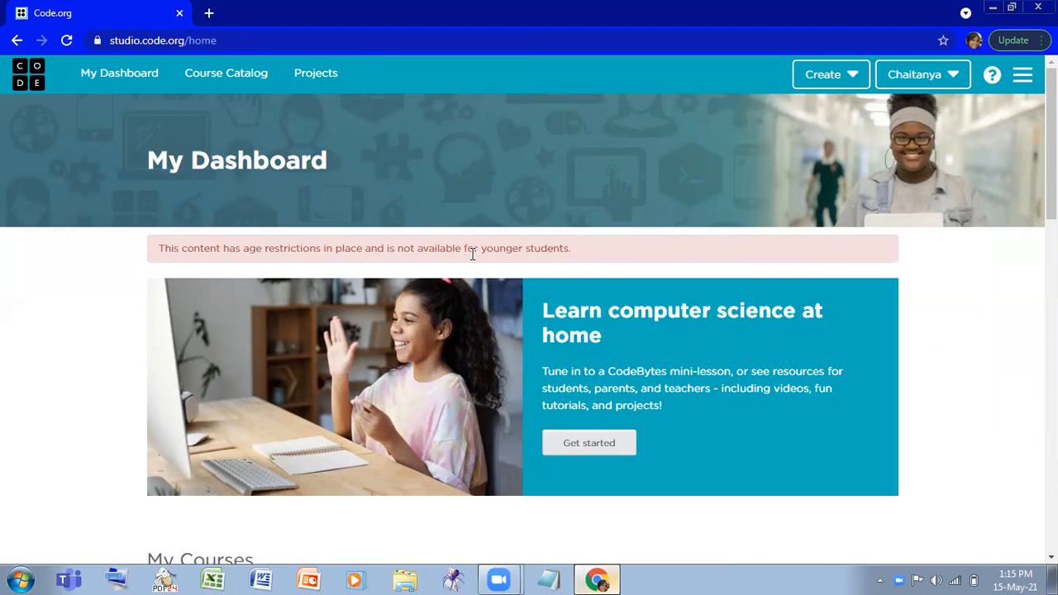
{"action": "mouse_move", "coordinate": [709, 319]}
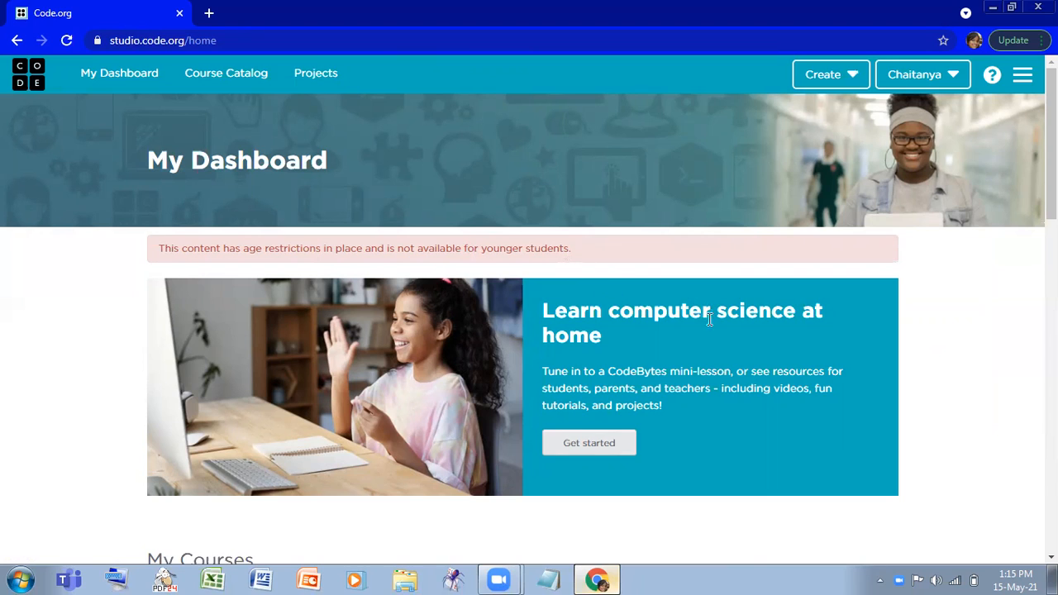
Set the account Age to 19 in Account settings and update, getting a success confirmation.
{"action": "left_click", "coordinate": [914, 74]}
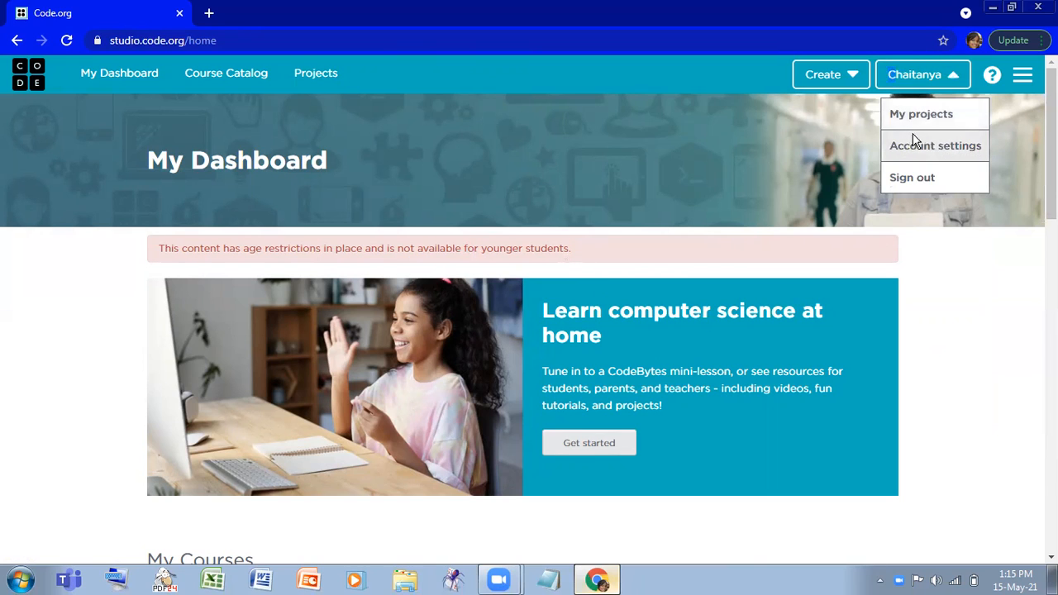
{"action": "left_click", "coordinate": [936, 146]}
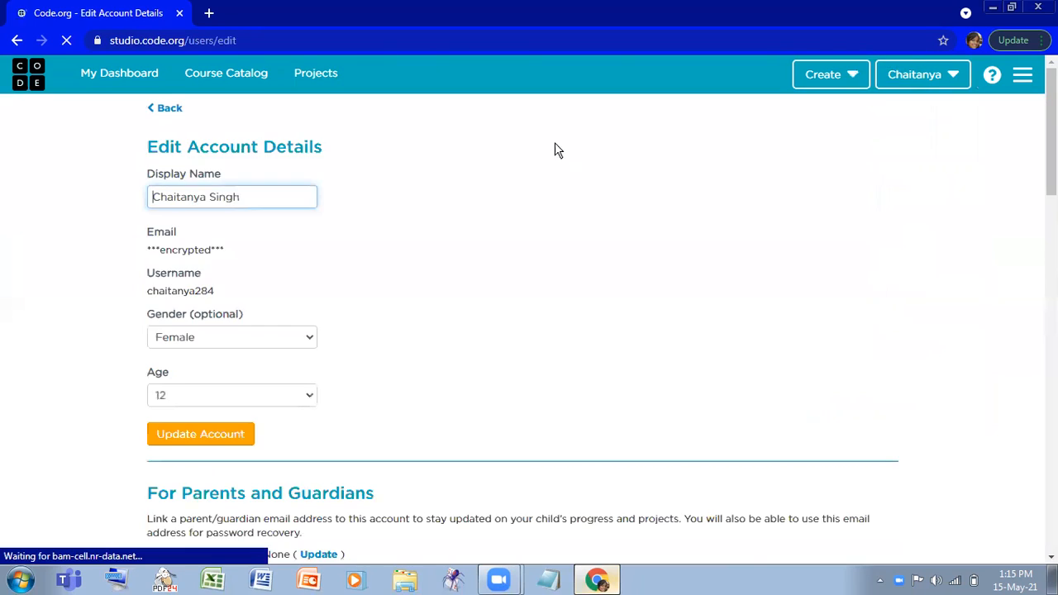
{"action": "left_click", "coordinate": [231, 393]}
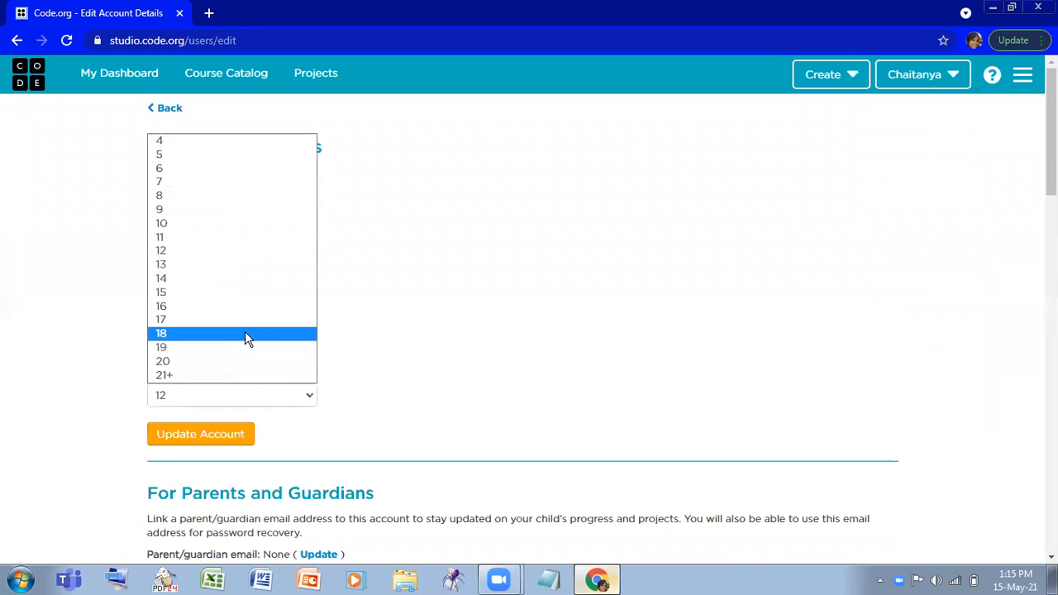
{"action": "left_click", "coordinate": [161, 347]}
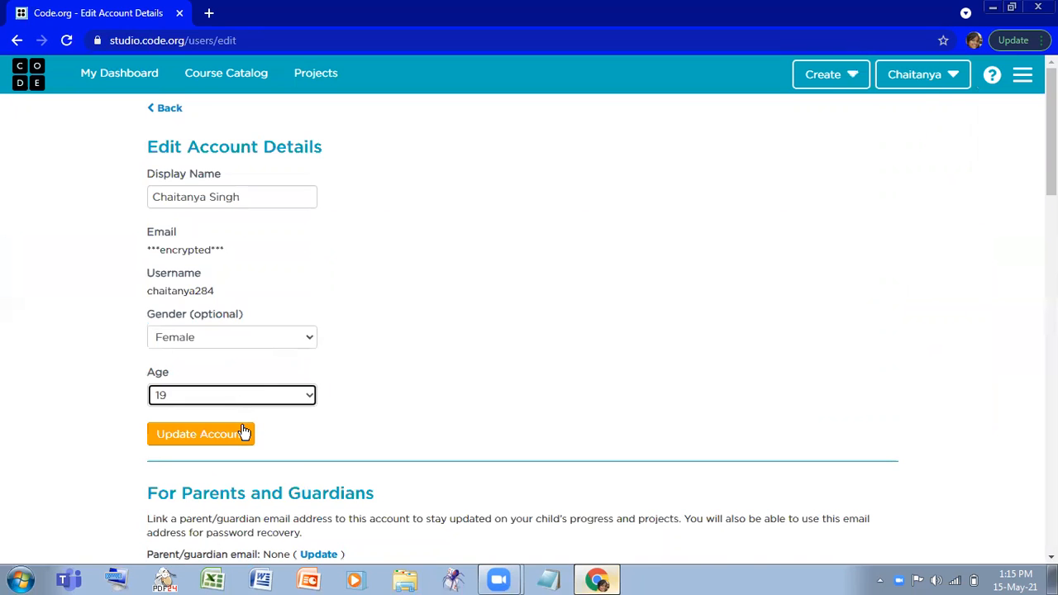
{"action": "left_click", "coordinate": [200, 433]}
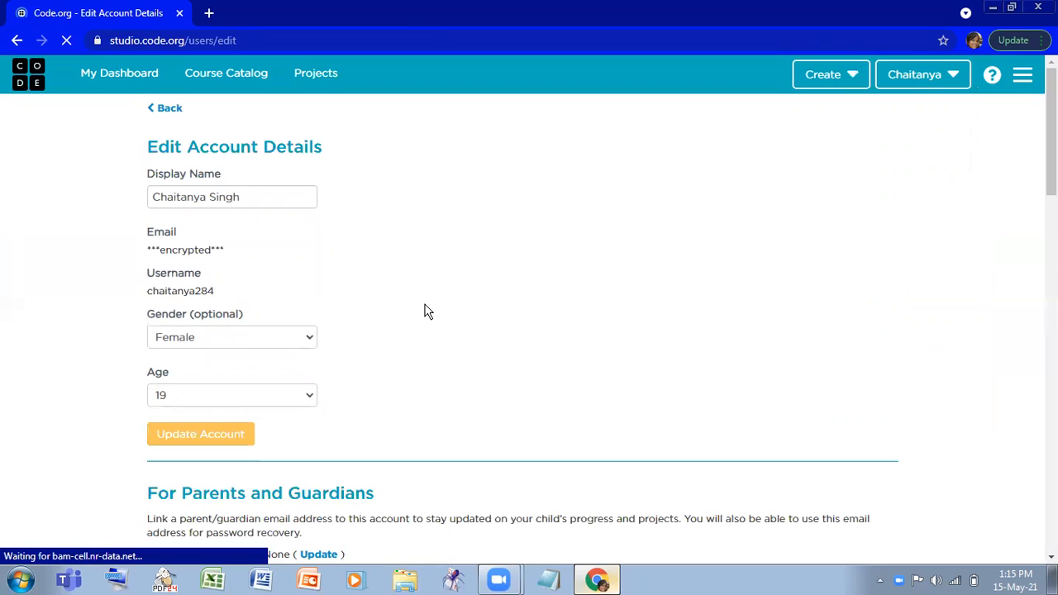
{"action": "left_click", "coordinate": [200, 434]}
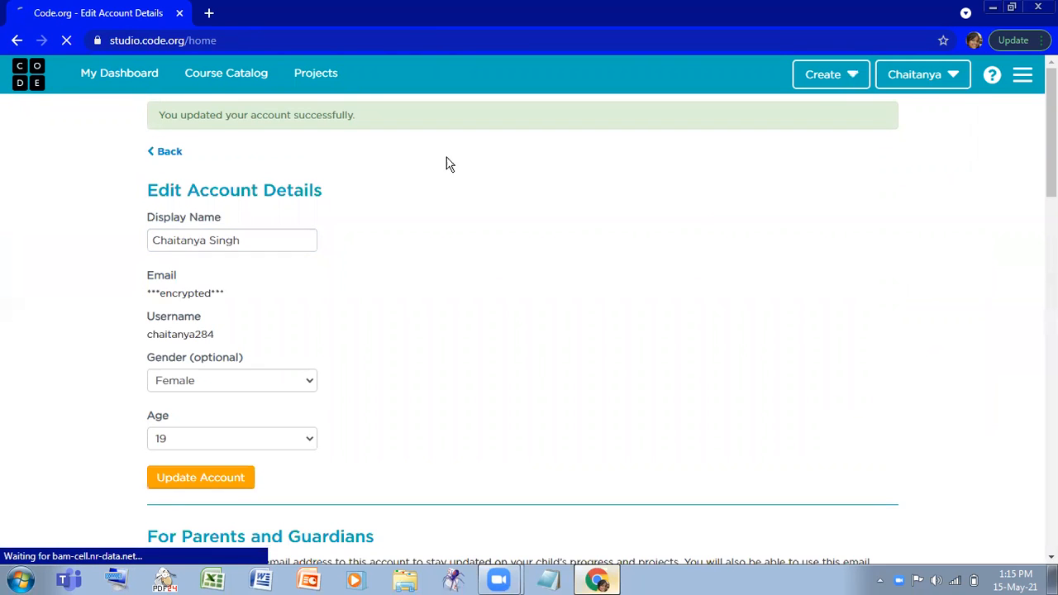
On My Dashboard, expand View full list of project types showing App Lab and Web Lab.
{"action": "left_click", "coordinate": [119, 73]}
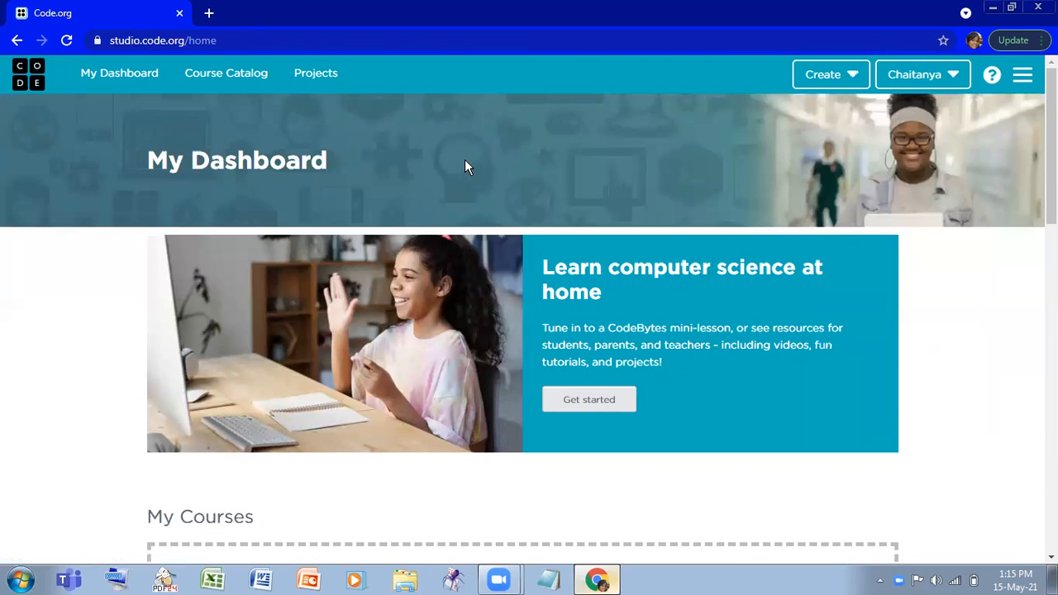
{"action": "scroll", "scroll_direction": "down", "scroll_amount": 3}
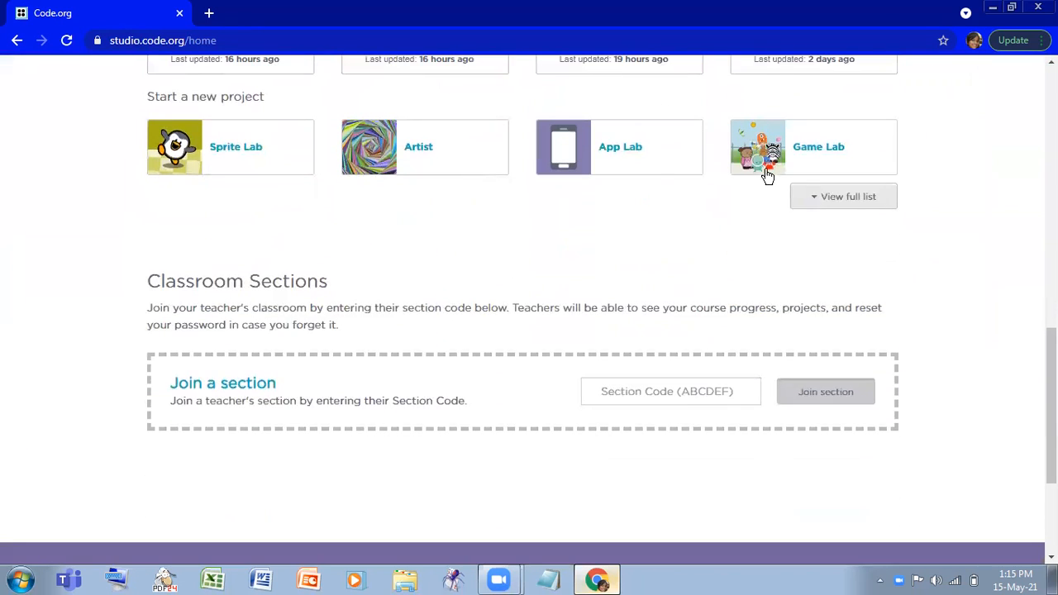
{"action": "left_click", "coordinate": [843, 195]}
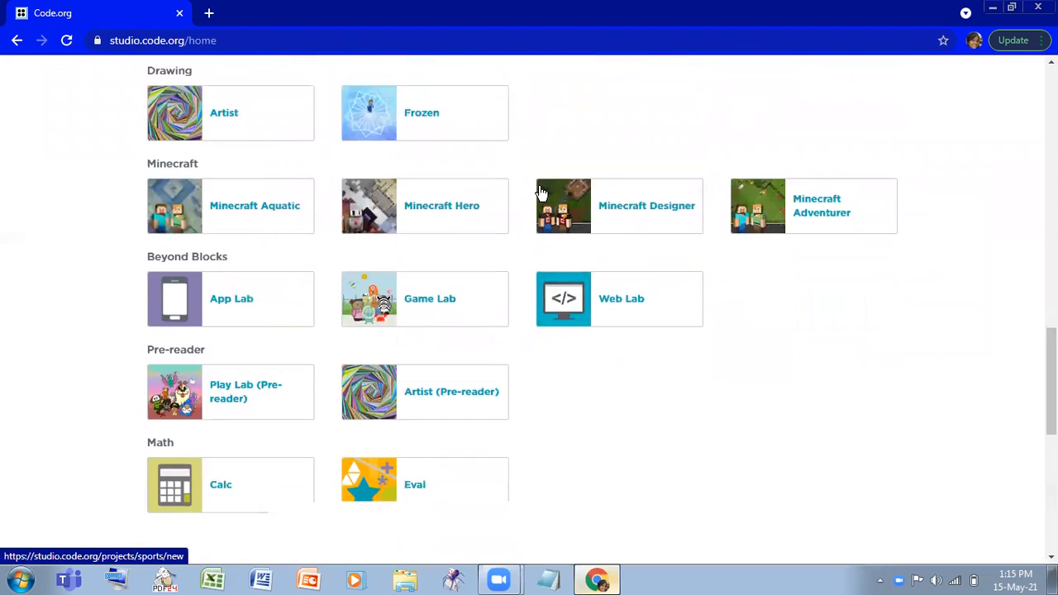
{"action": "scroll", "scroll_direction": "down", "scroll_amount": 3}
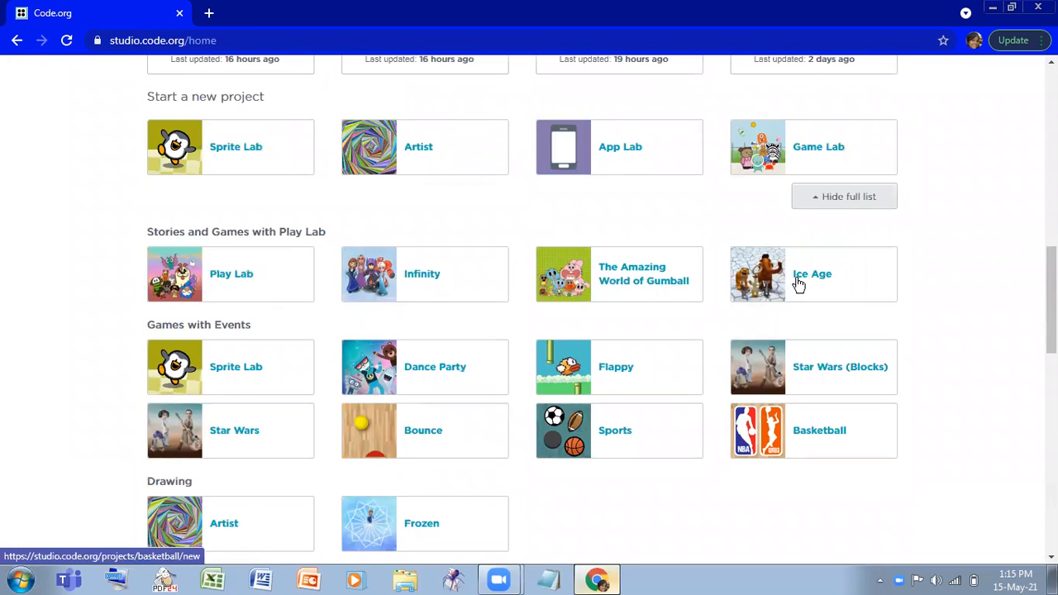
{"action": "mouse_move", "coordinate": [814, 275]}
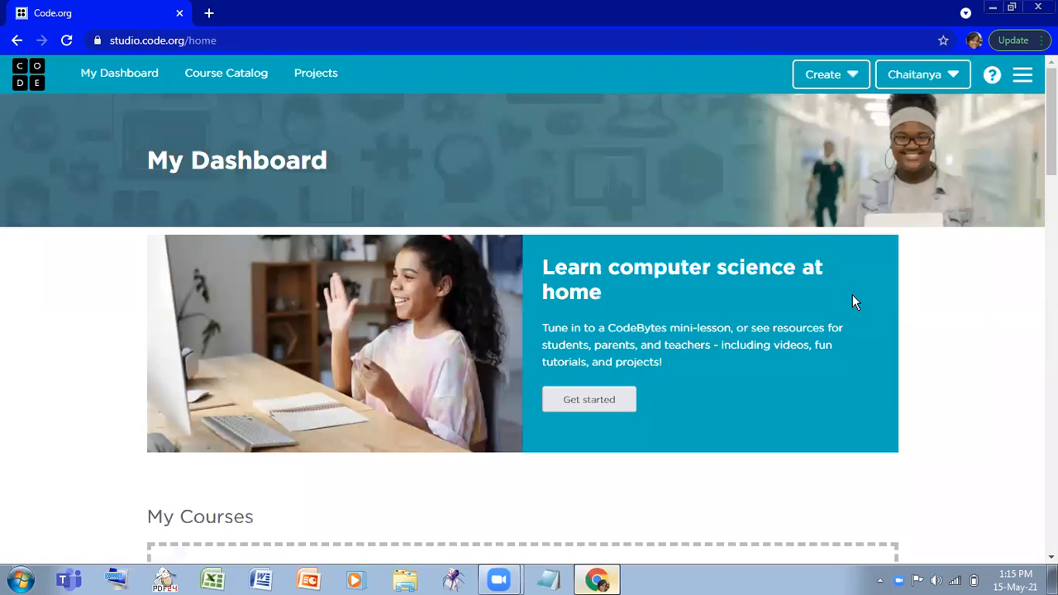
{"action": "mouse_move", "coordinate": [836, 503]}
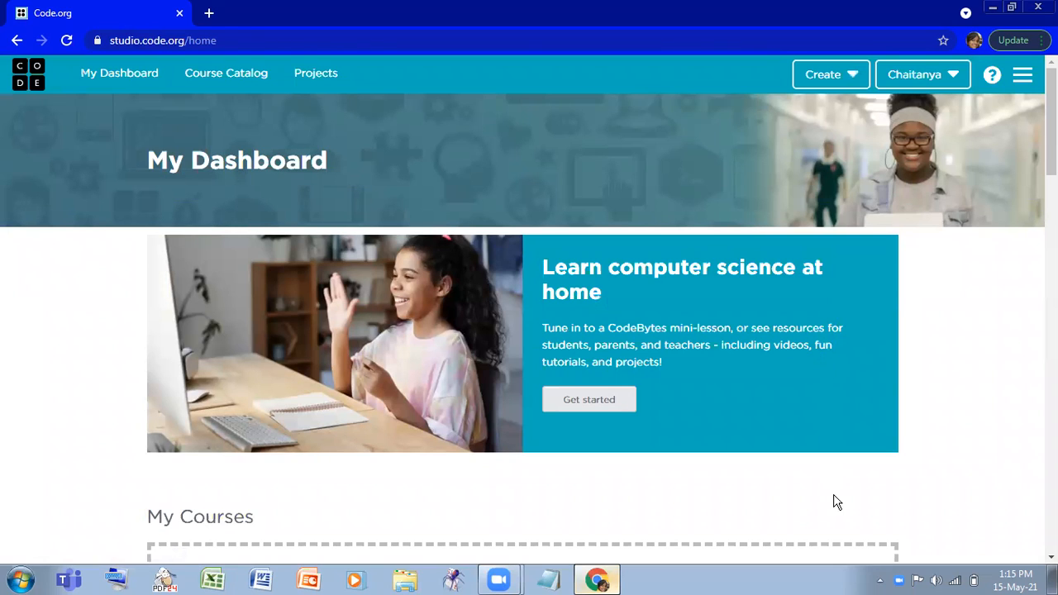
{"action": "mouse_move", "coordinate": [880, 556]}
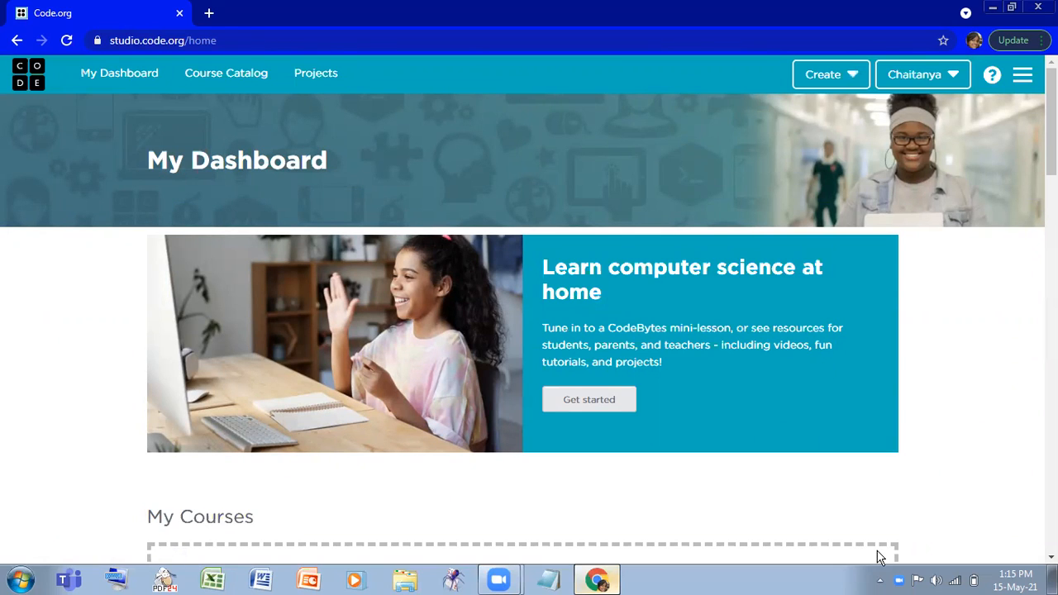